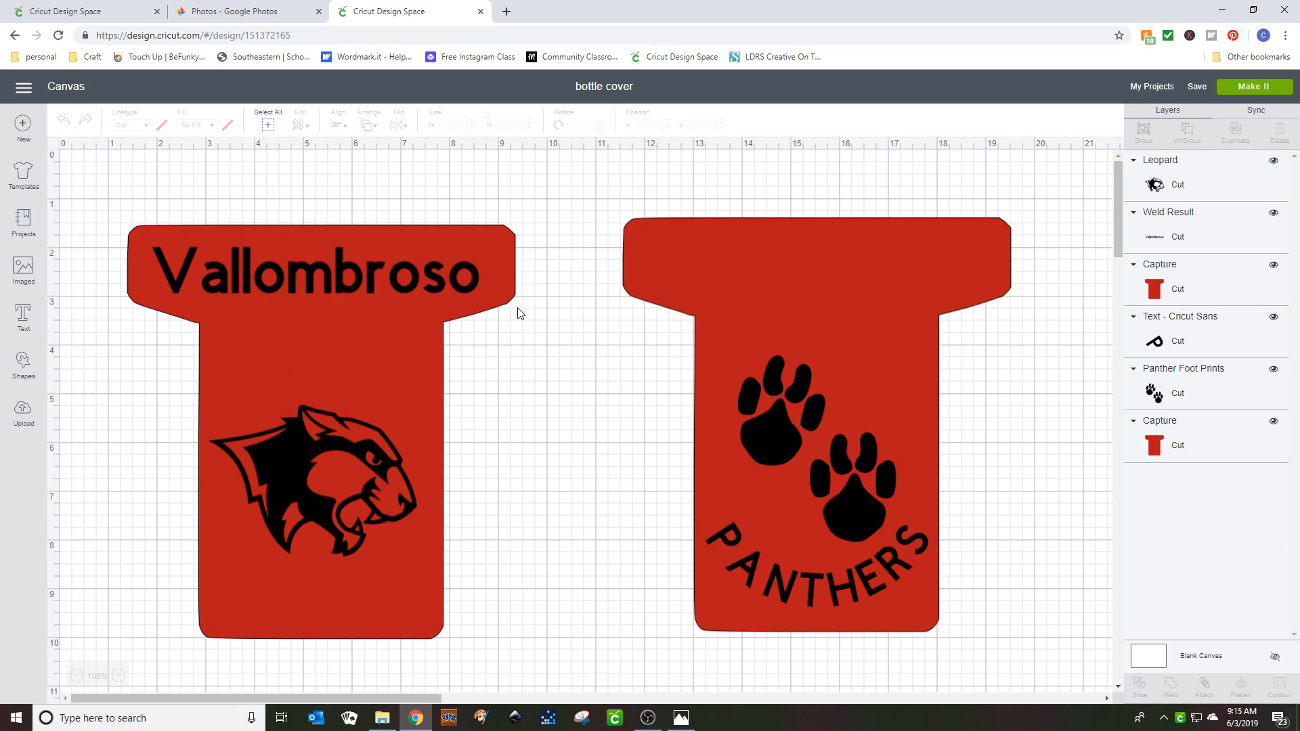
pyautogui.moveTo(526, 318)
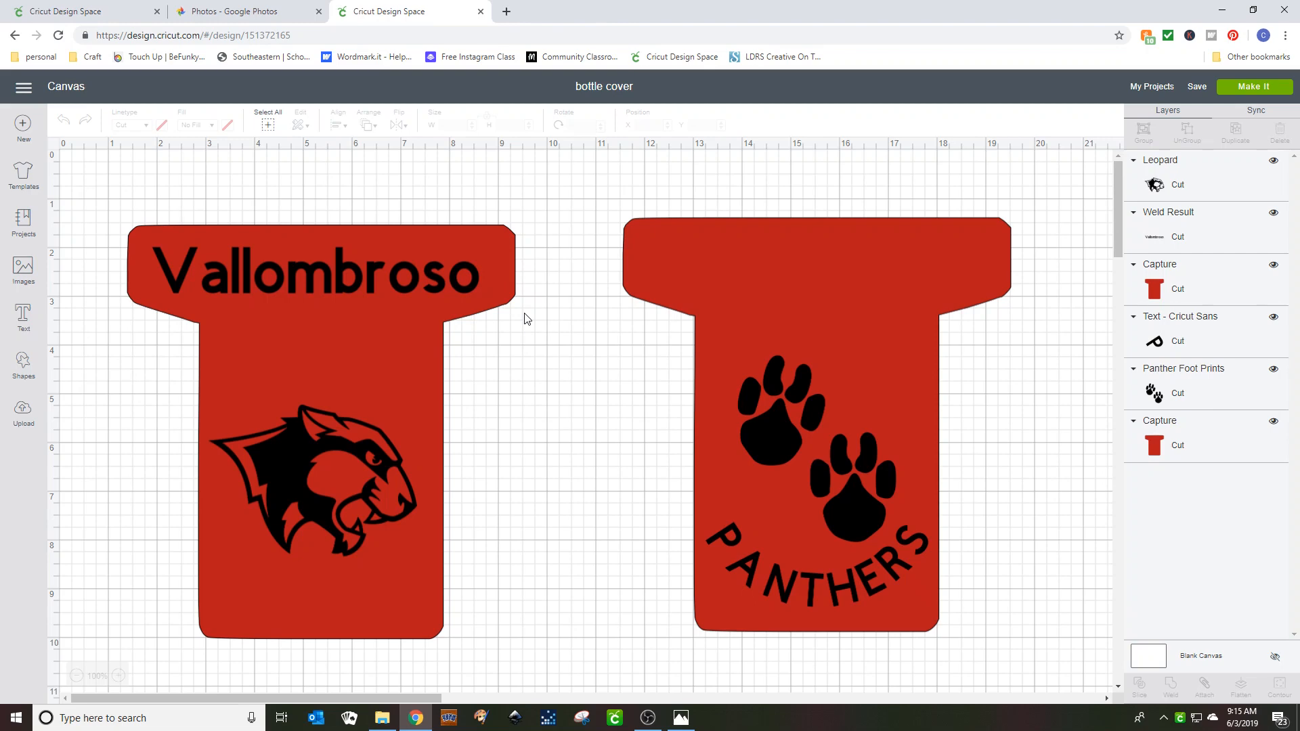
pyautogui.moveTo(73, 322)
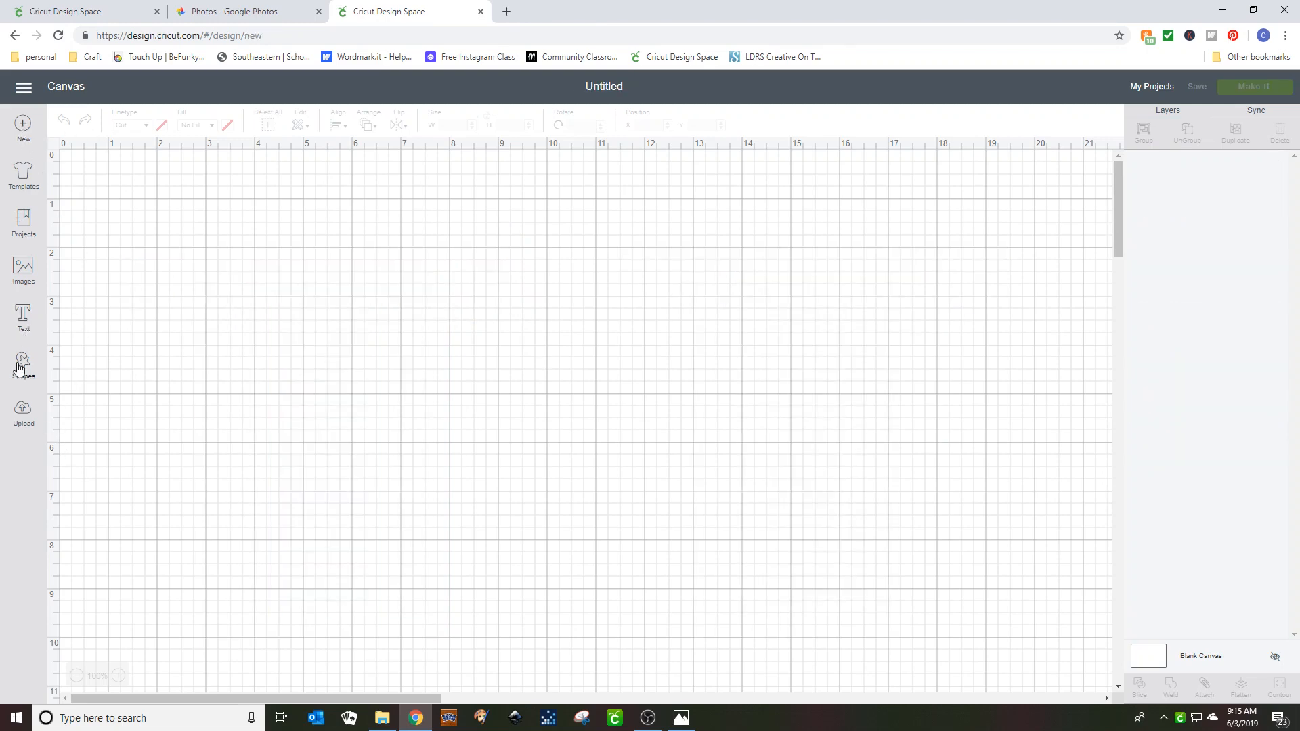
# Insert a Square from Shapes and colour it pink, about 8.194 in wide.
pyautogui.click(23, 359)
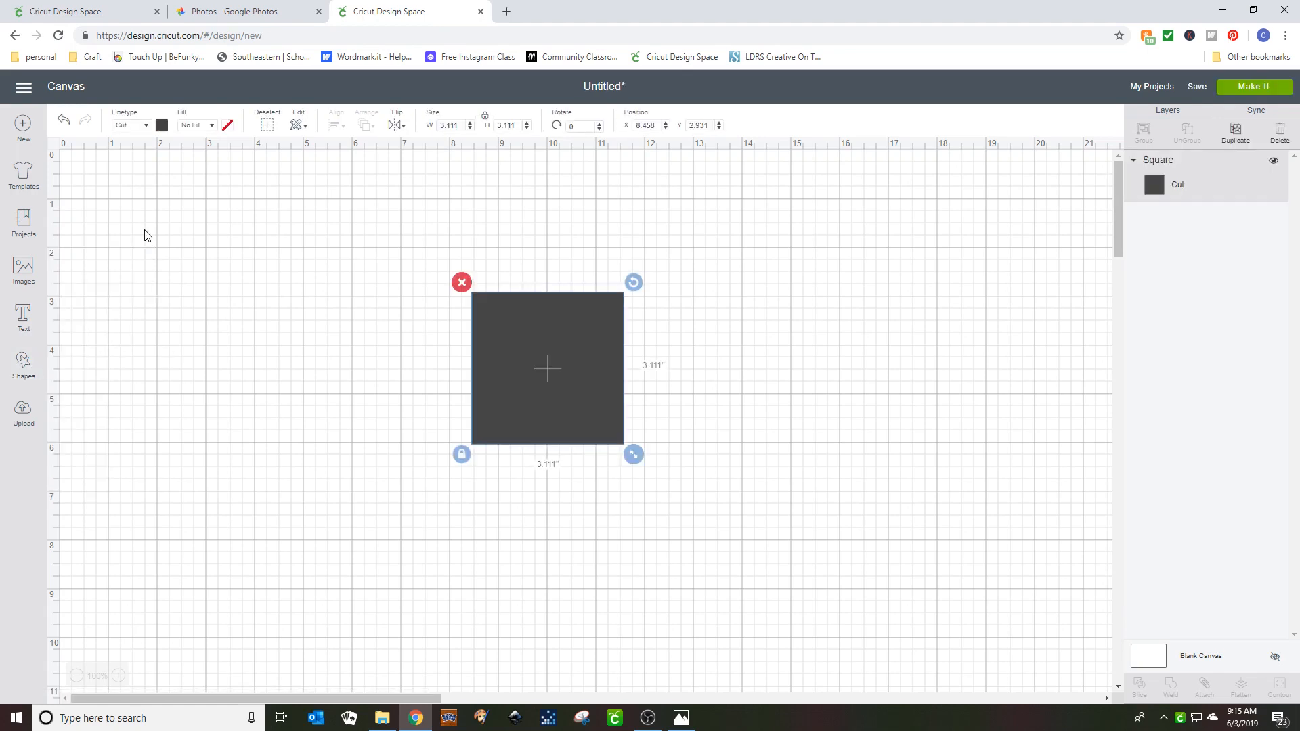
pyautogui.moveTo(151, 235)
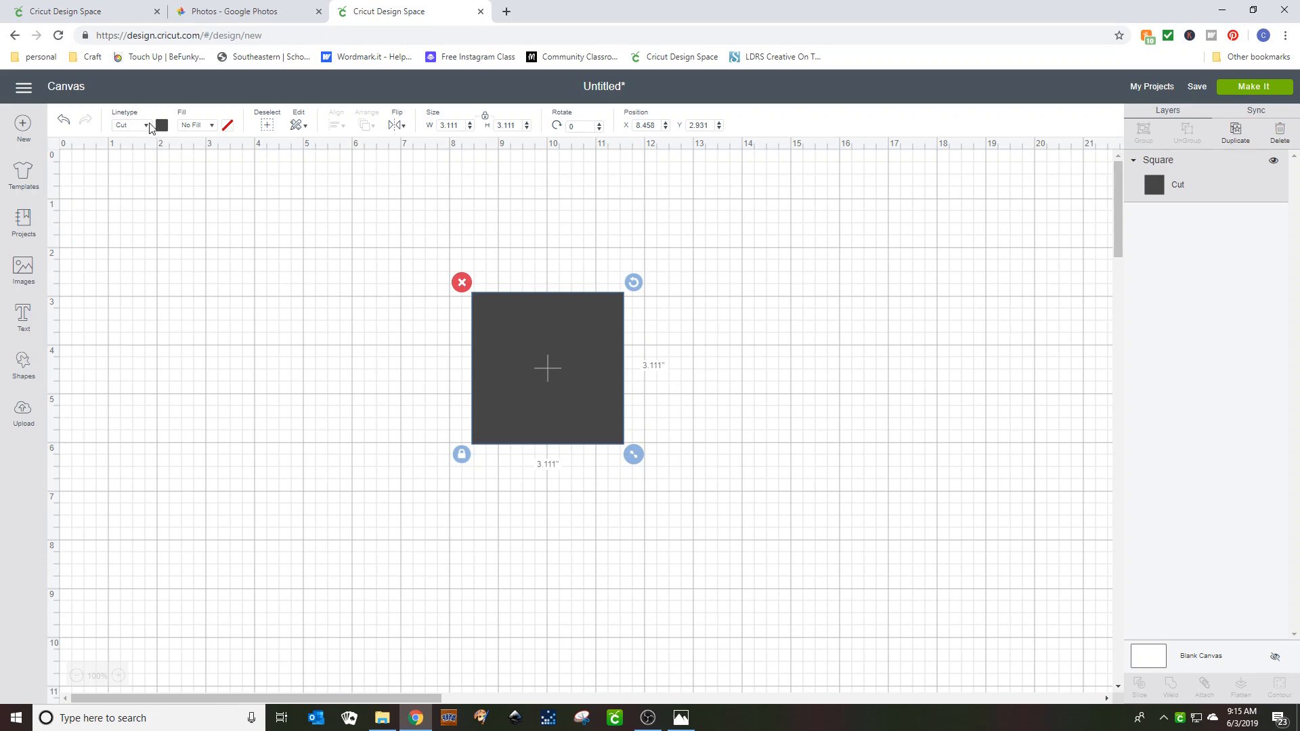
pyautogui.click(161, 125)
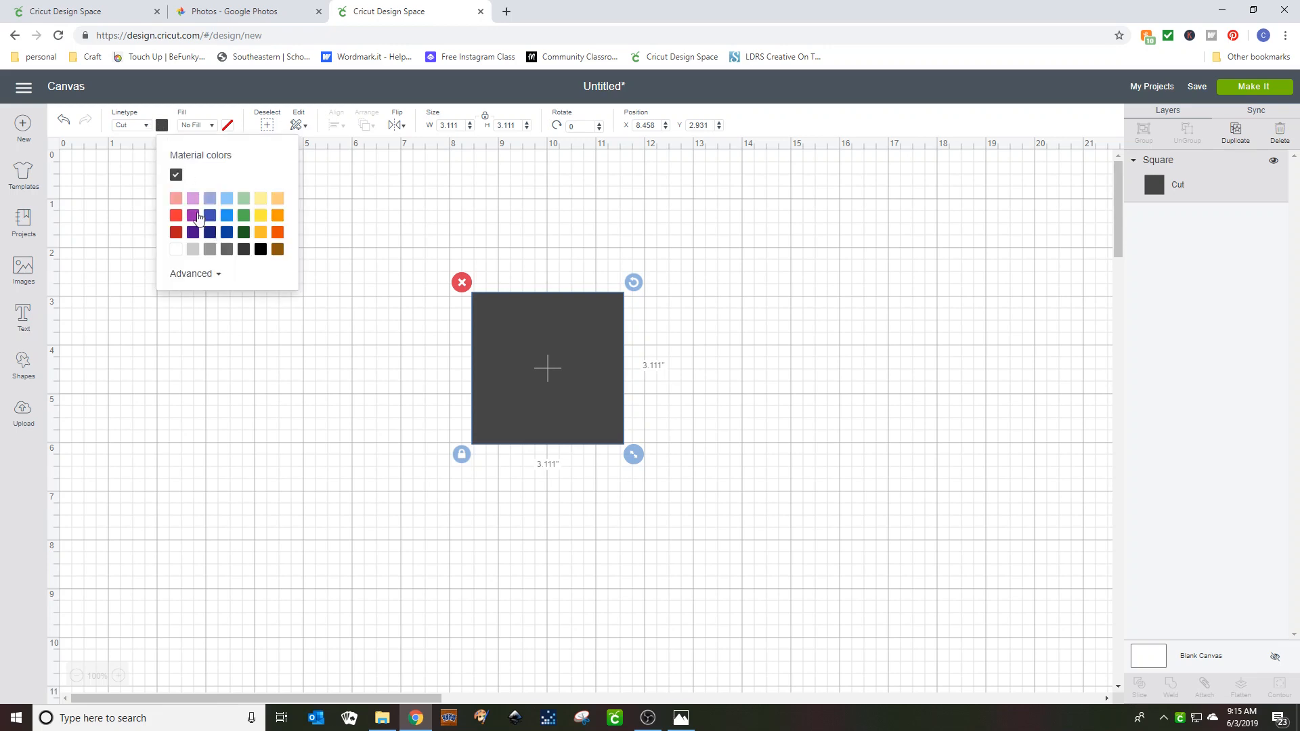
pyautogui.click(193, 215)
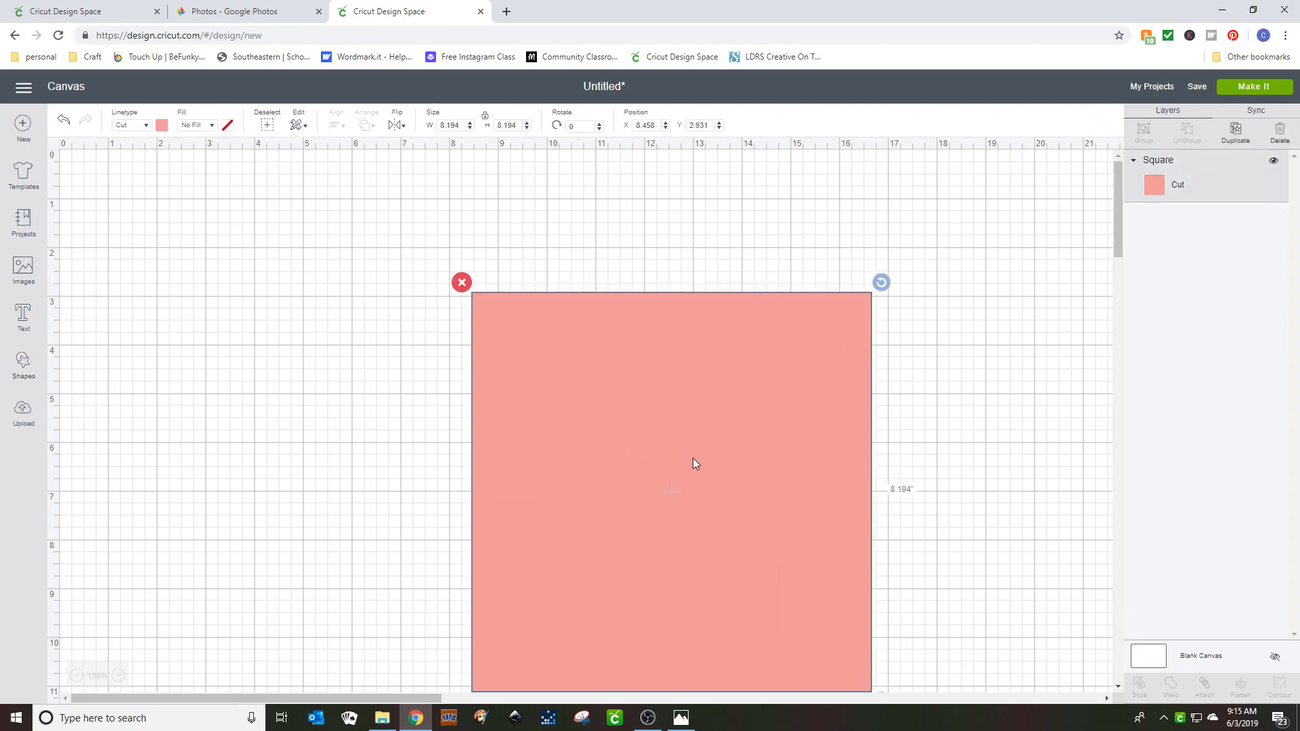
# Add a Circle, shrink it to about 0.778 in, and place it on the square's top-left corner.
pyautogui.click(22, 360)
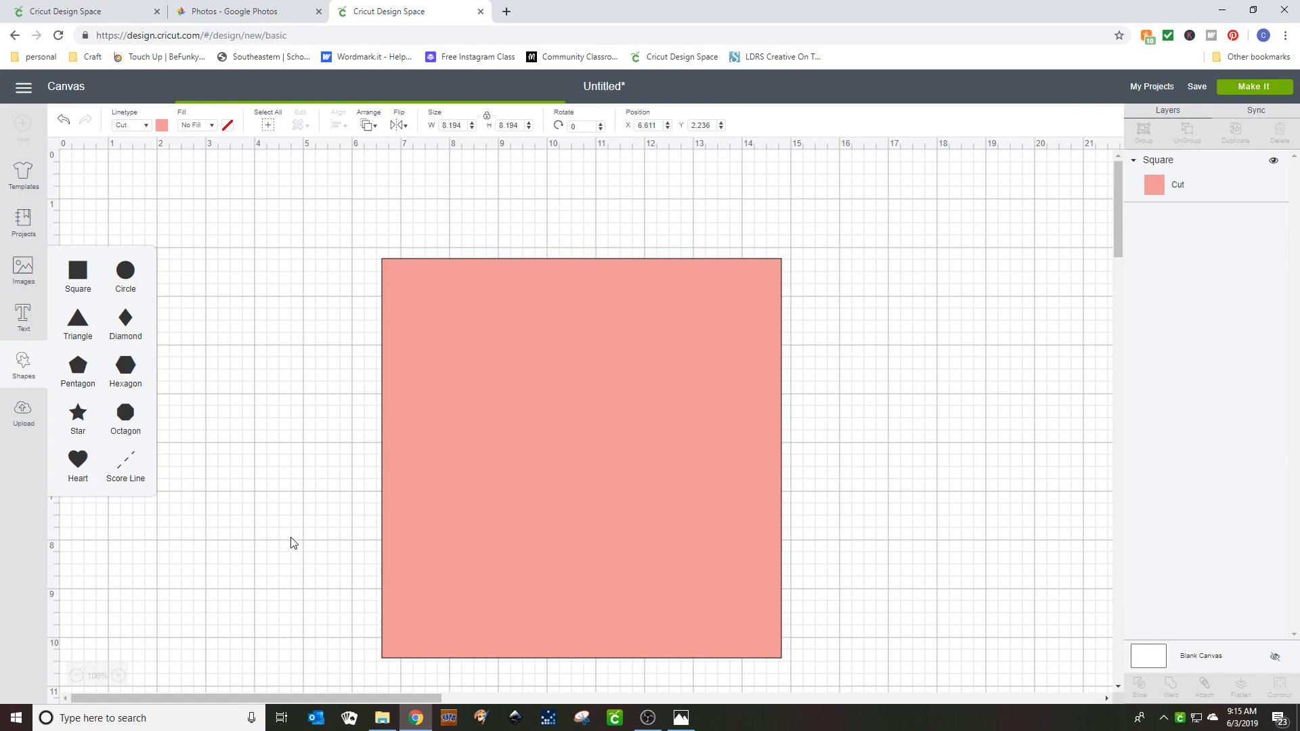
pyautogui.click(124, 271)
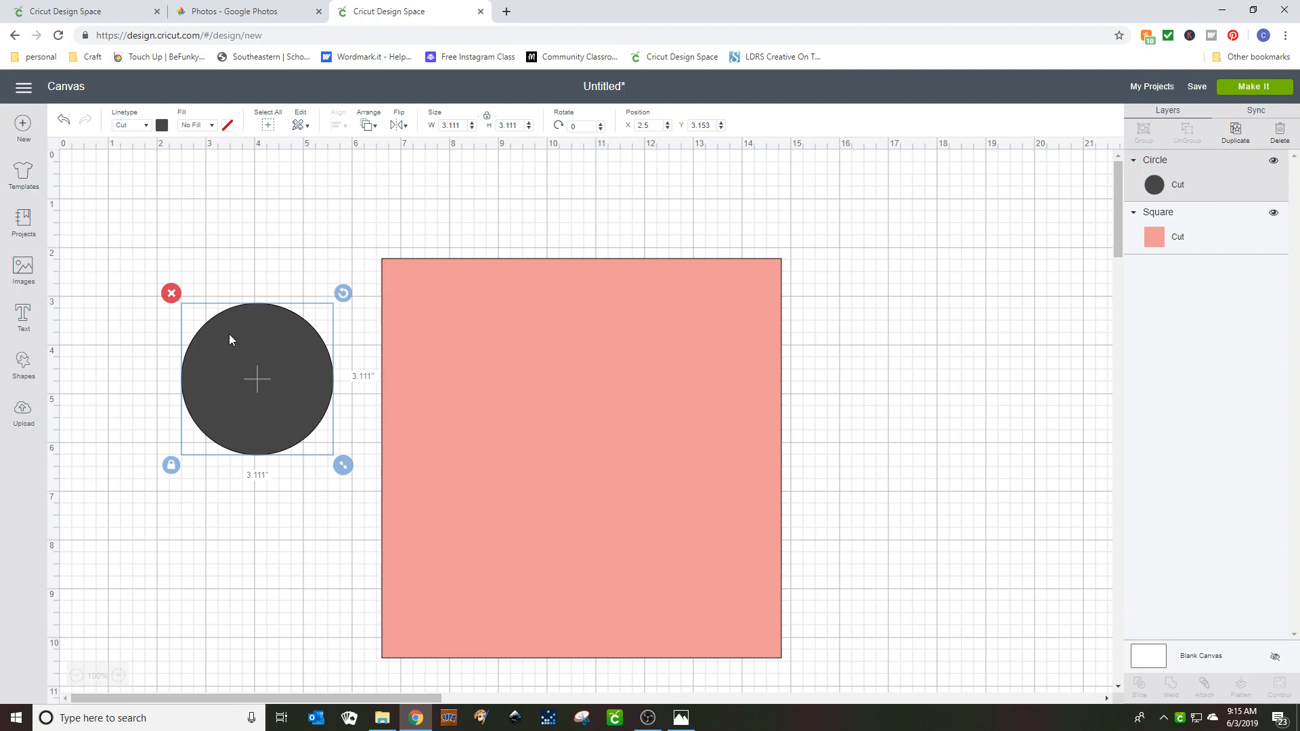
pyautogui.moveTo(344, 465)
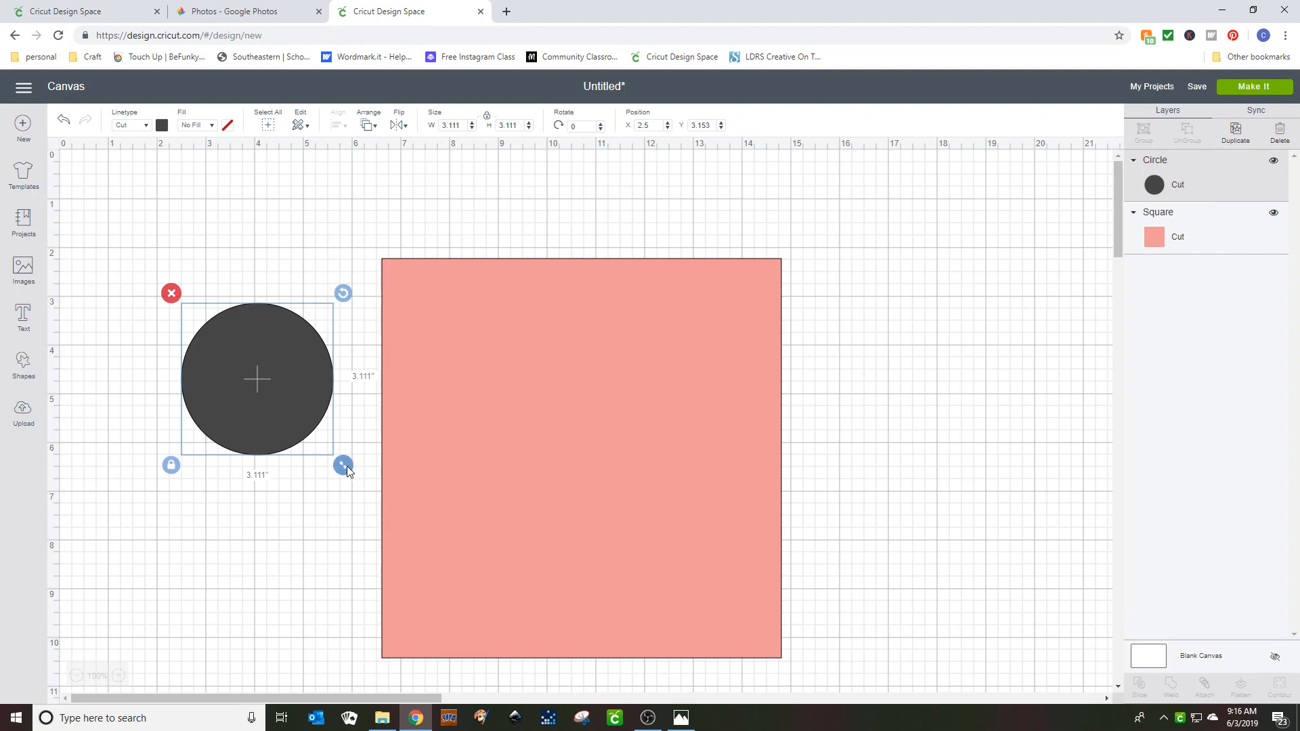
pyautogui.moveTo(343, 465); pyautogui.dragTo(228, 350)
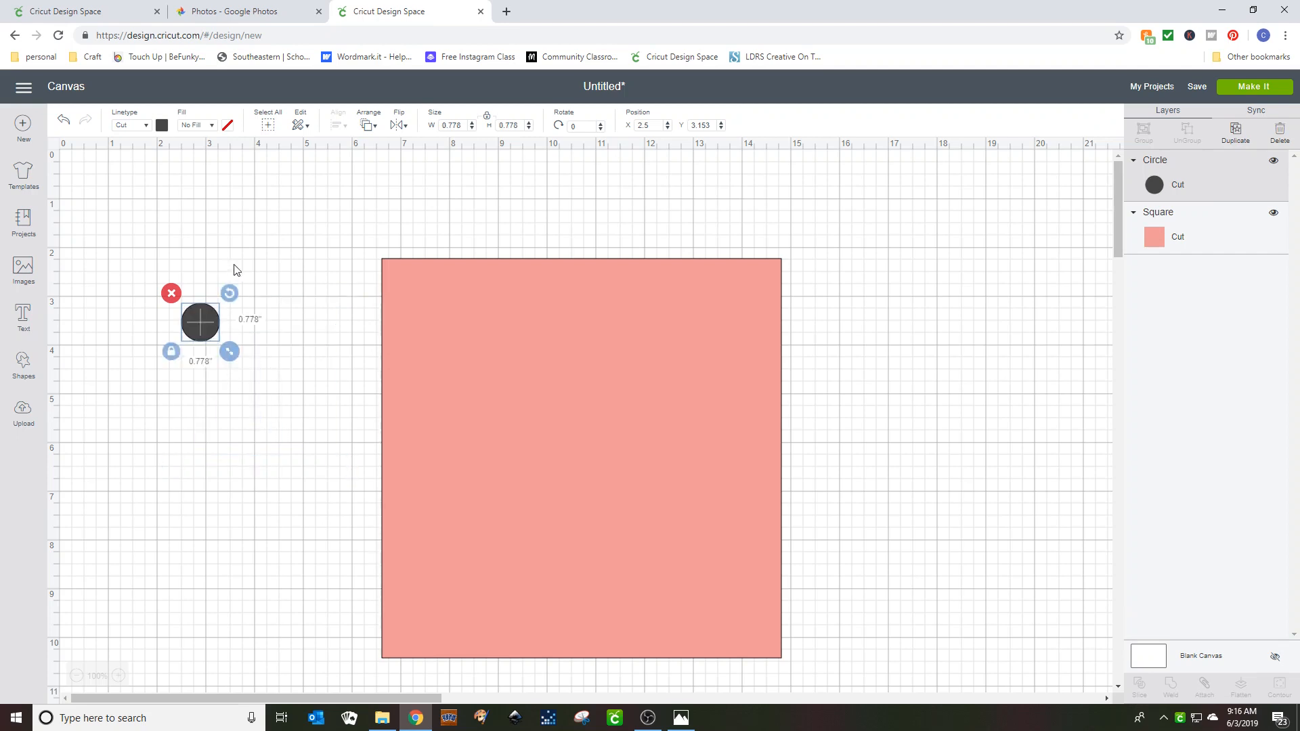
pyautogui.moveTo(244, 326)
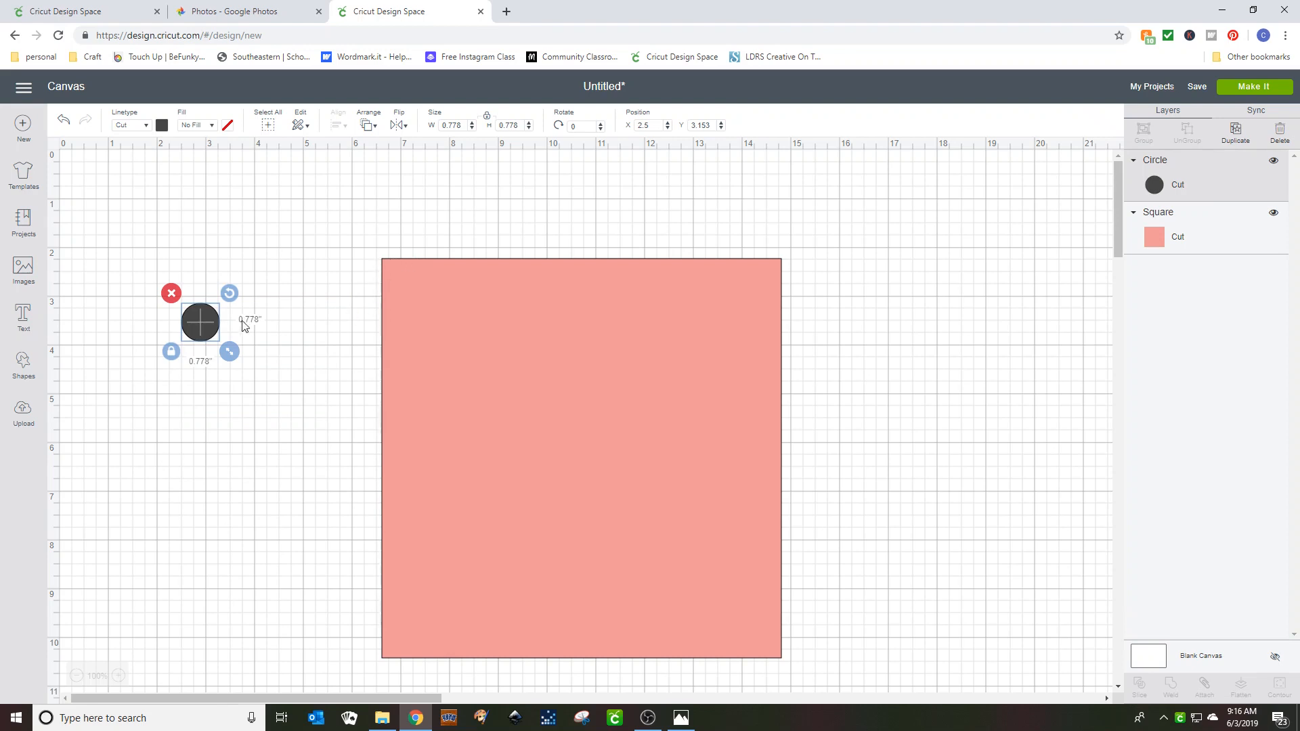
pyautogui.moveTo(201, 331)
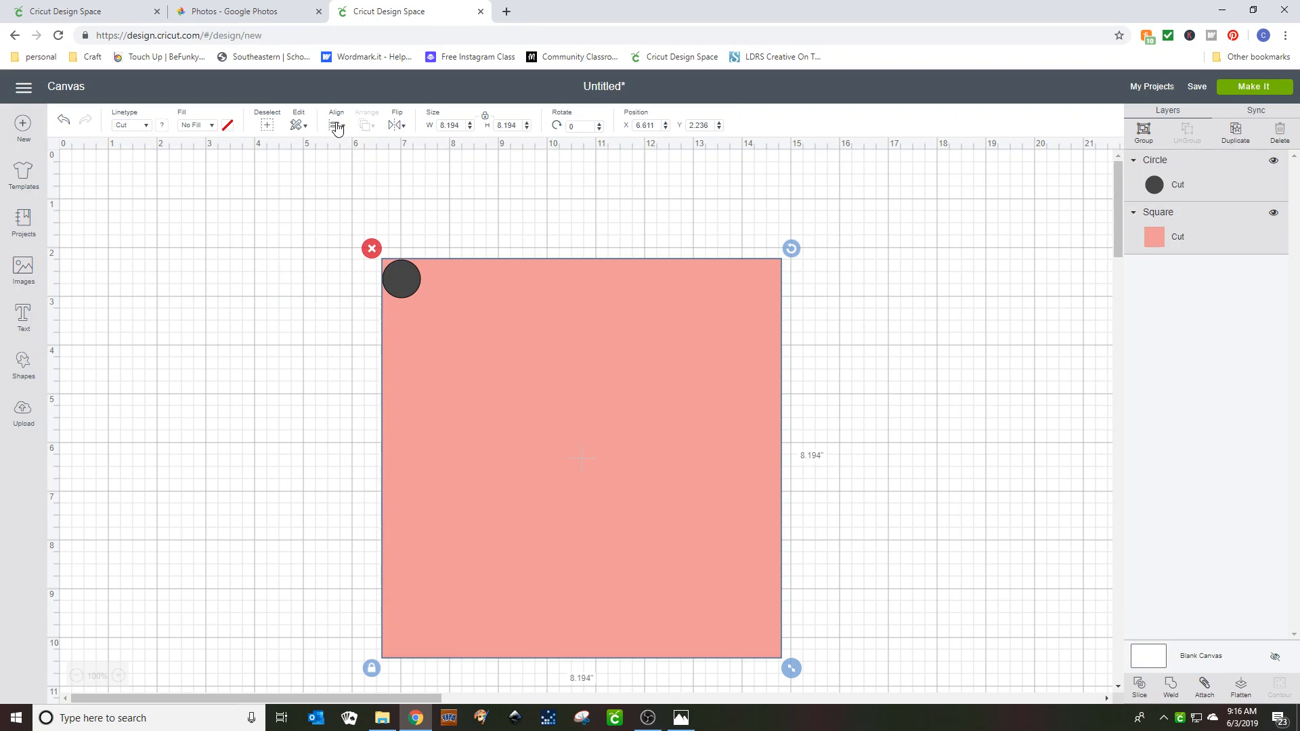
pyautogui.moveTo(335, 137)
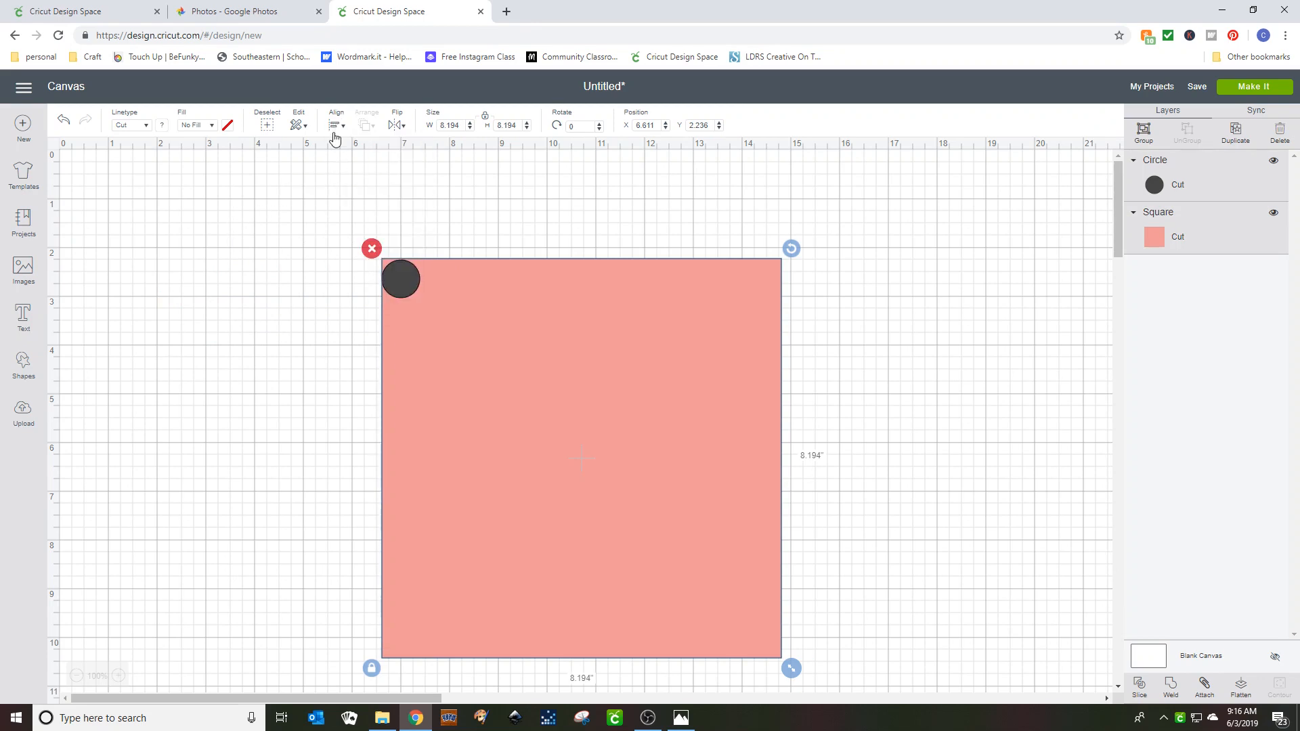
pyautogui.click(336, 124)
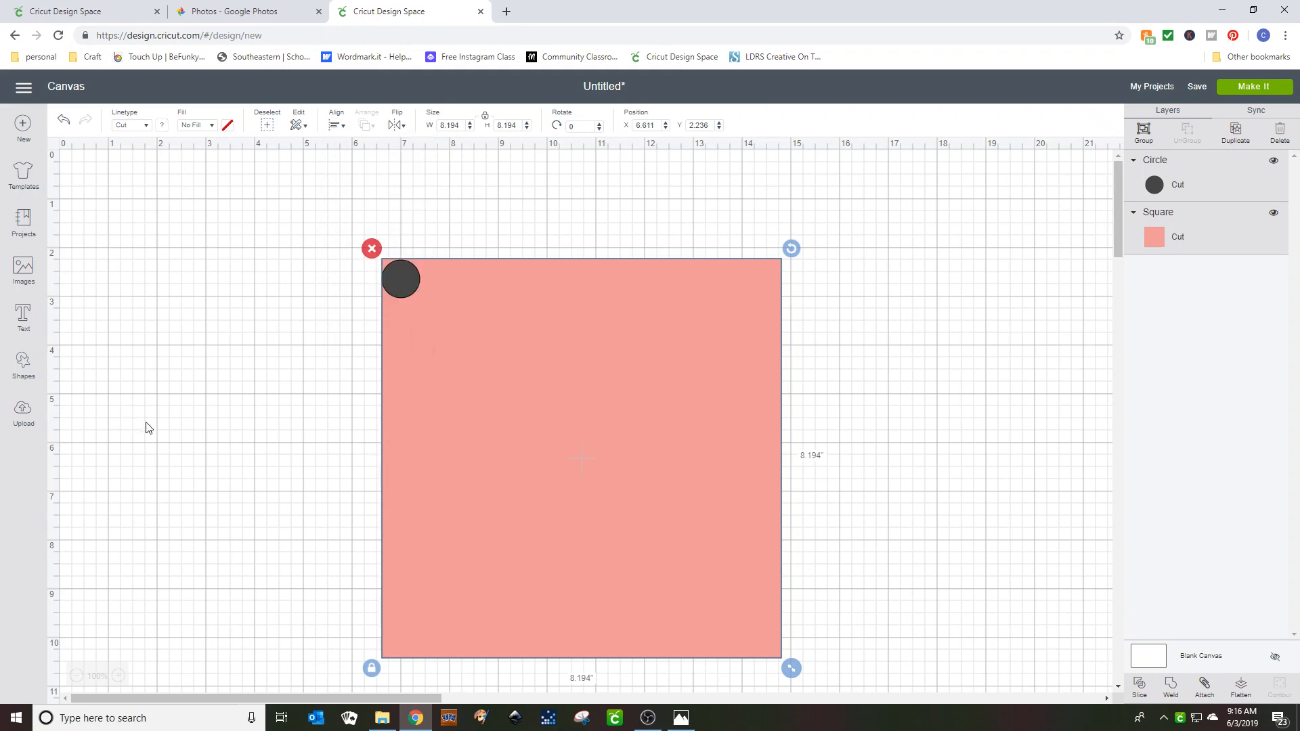
pyautogui.moveTo(327, 354)
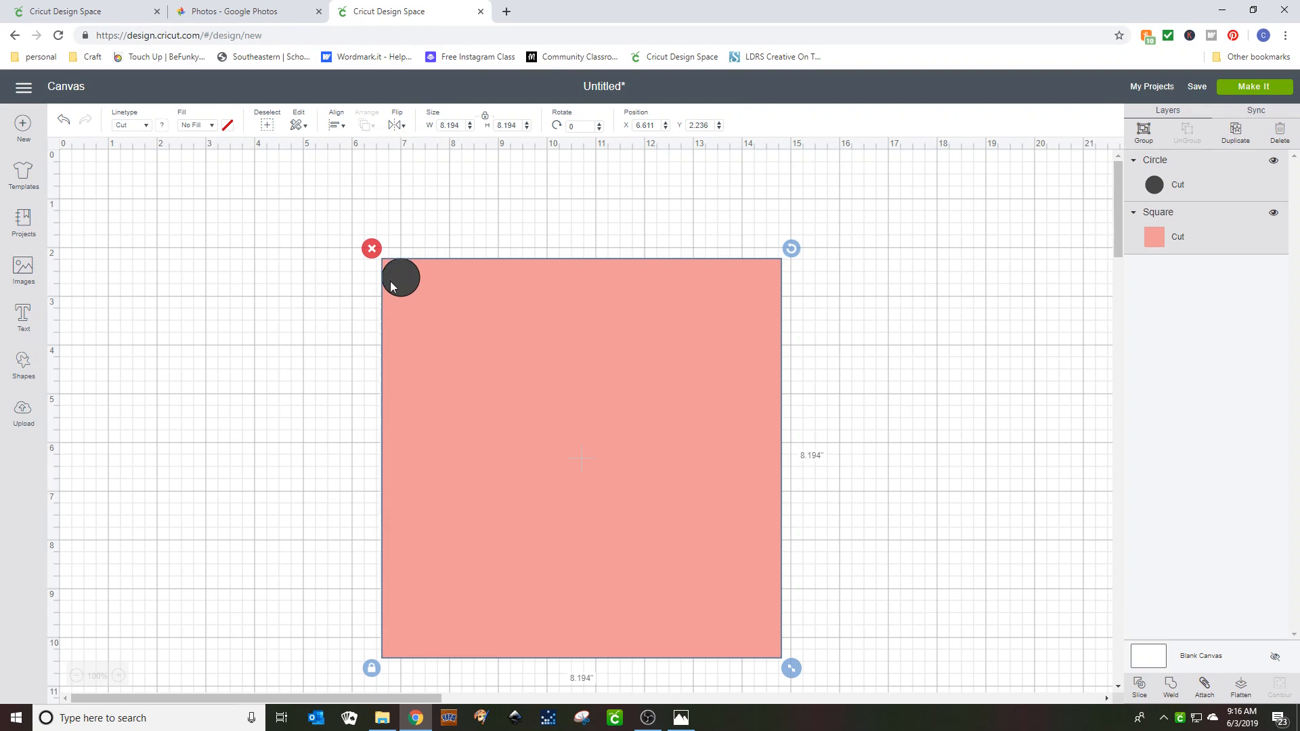
pyautogui.moveTo(1011, 671)
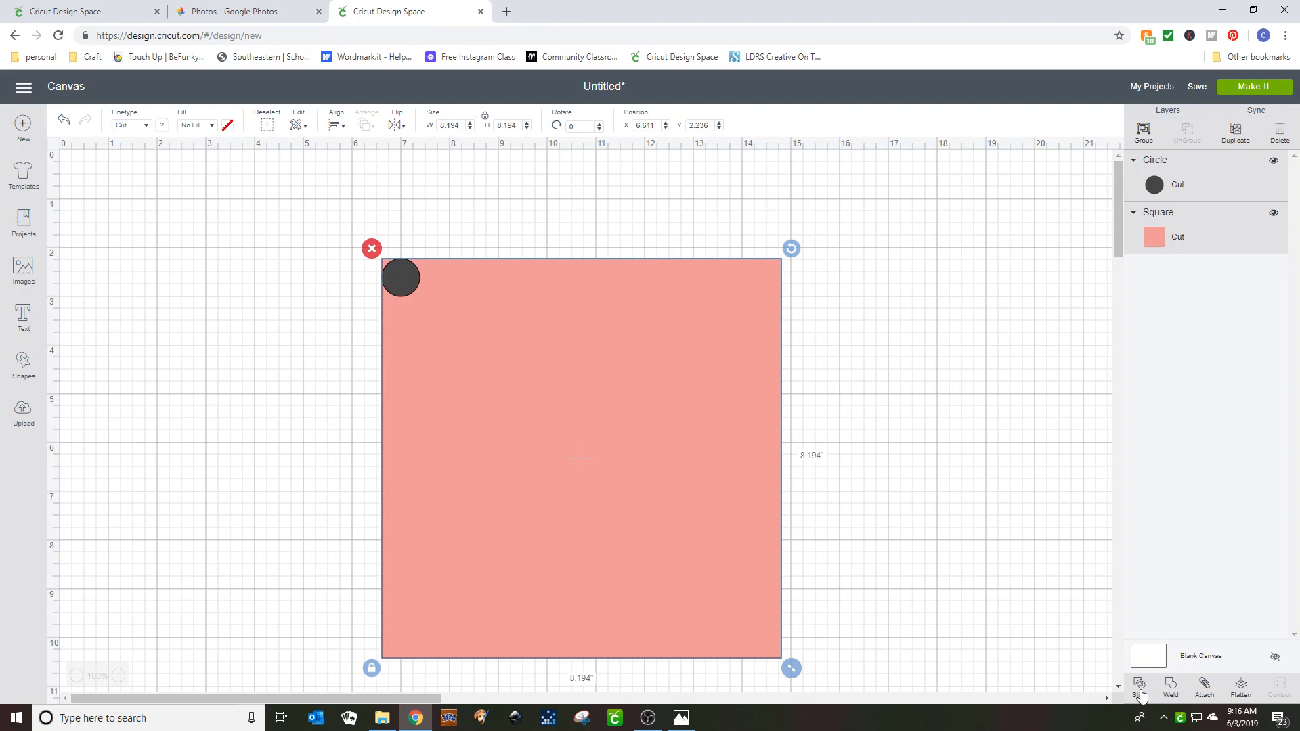
# Slice the circle from the square's top-left corner and drag the circle off to the left.
pyautogui.click(1141, 686)
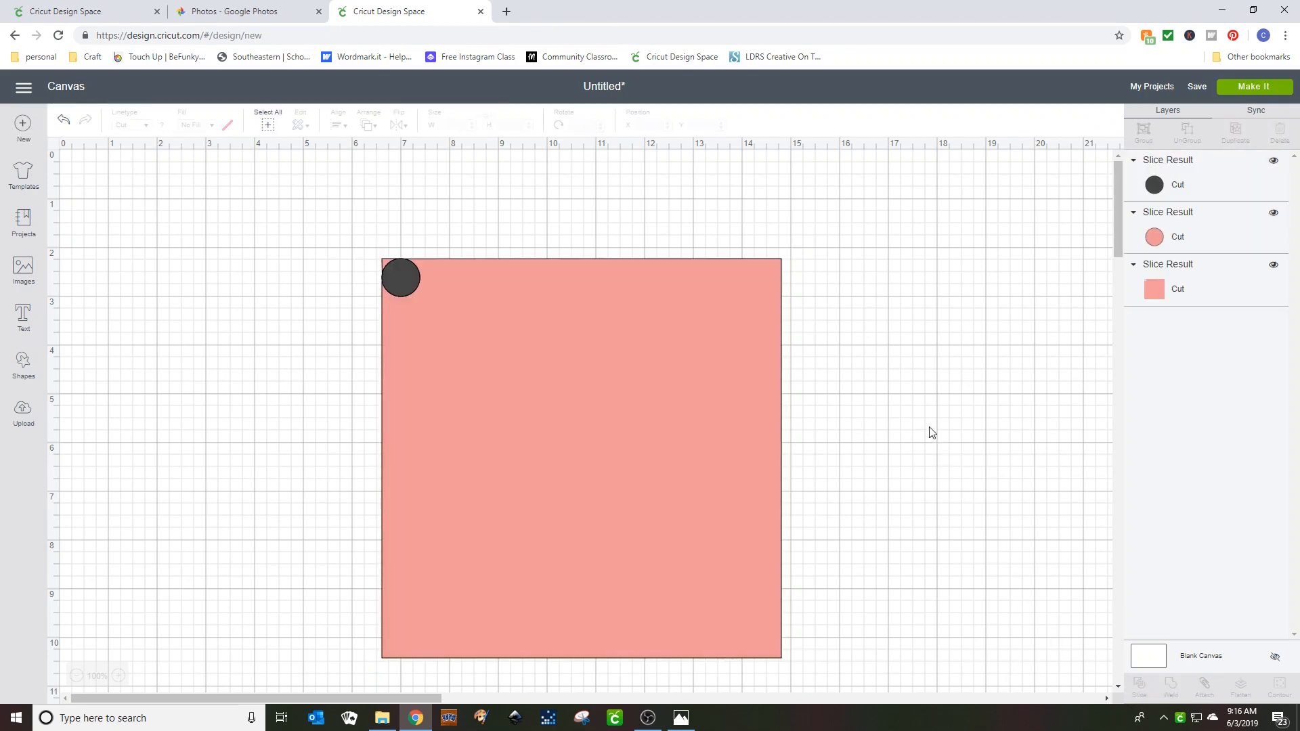
pyautogui.moveTo(401, 277); pyautogui.dragTo(322, 267)
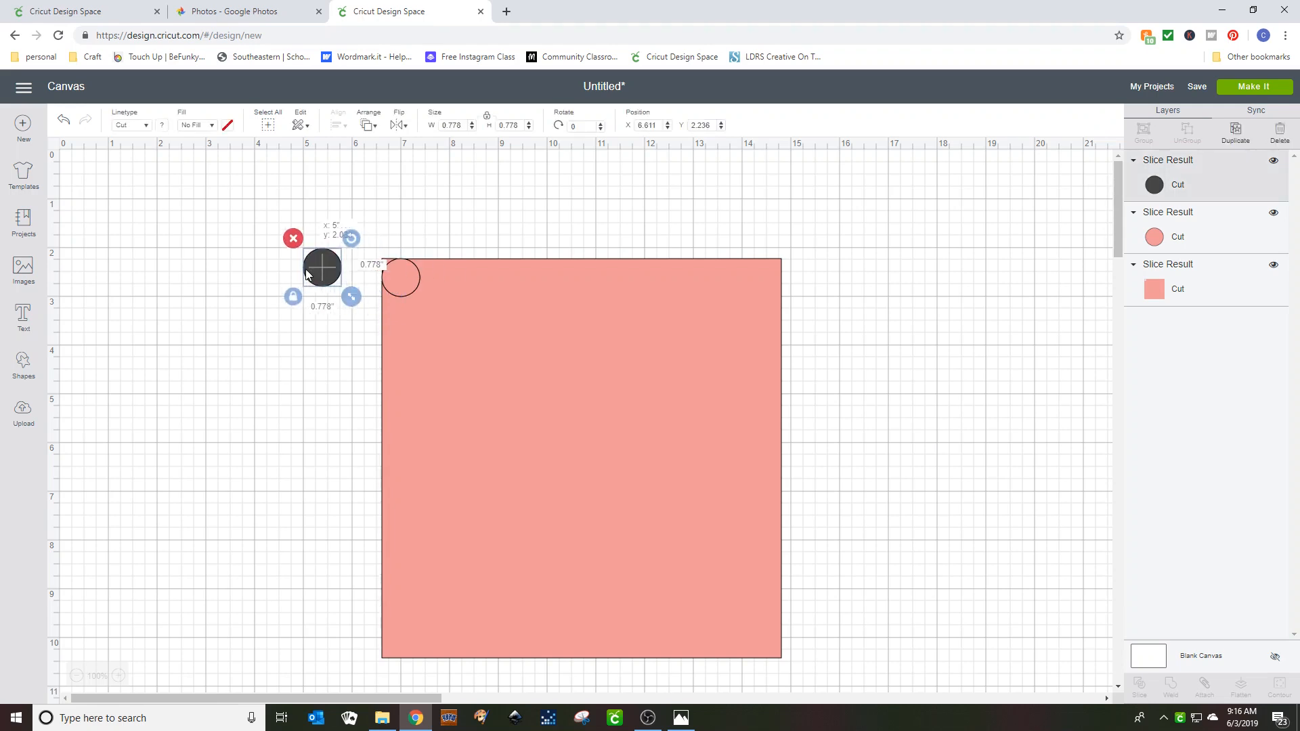
pyautogui.moveTo(321, 267); pyautogui.dragTo(175, 266)
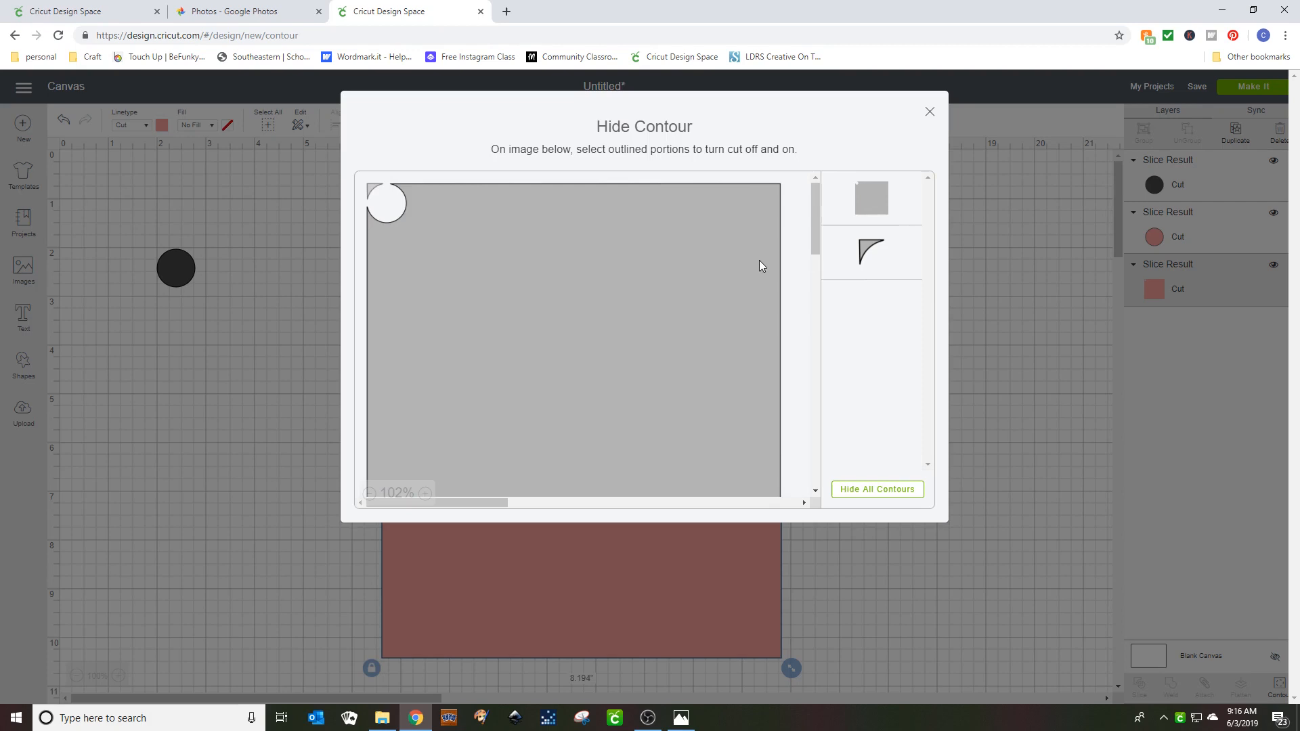
# Hide the corner scrap with Contour and weld the square with its rounded corner.
pyautogui.click(872, 252)
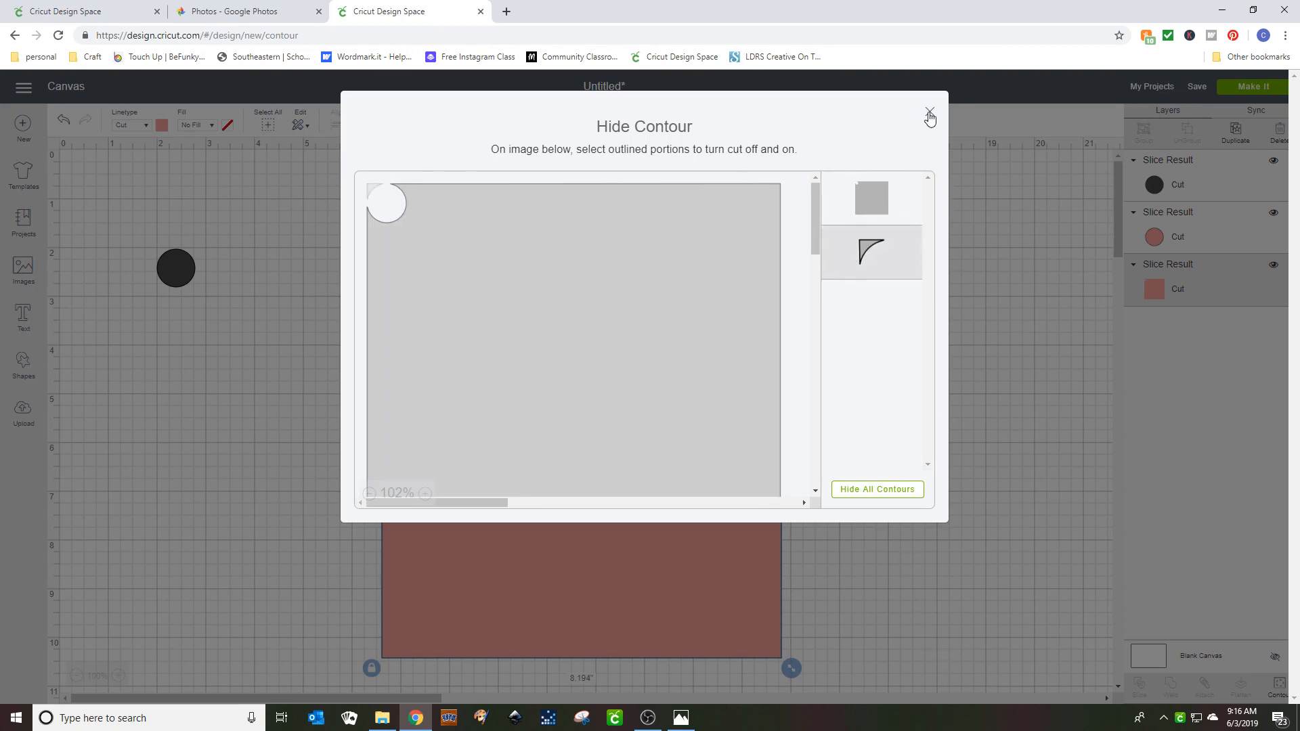
pyautogui.click(928, 111)
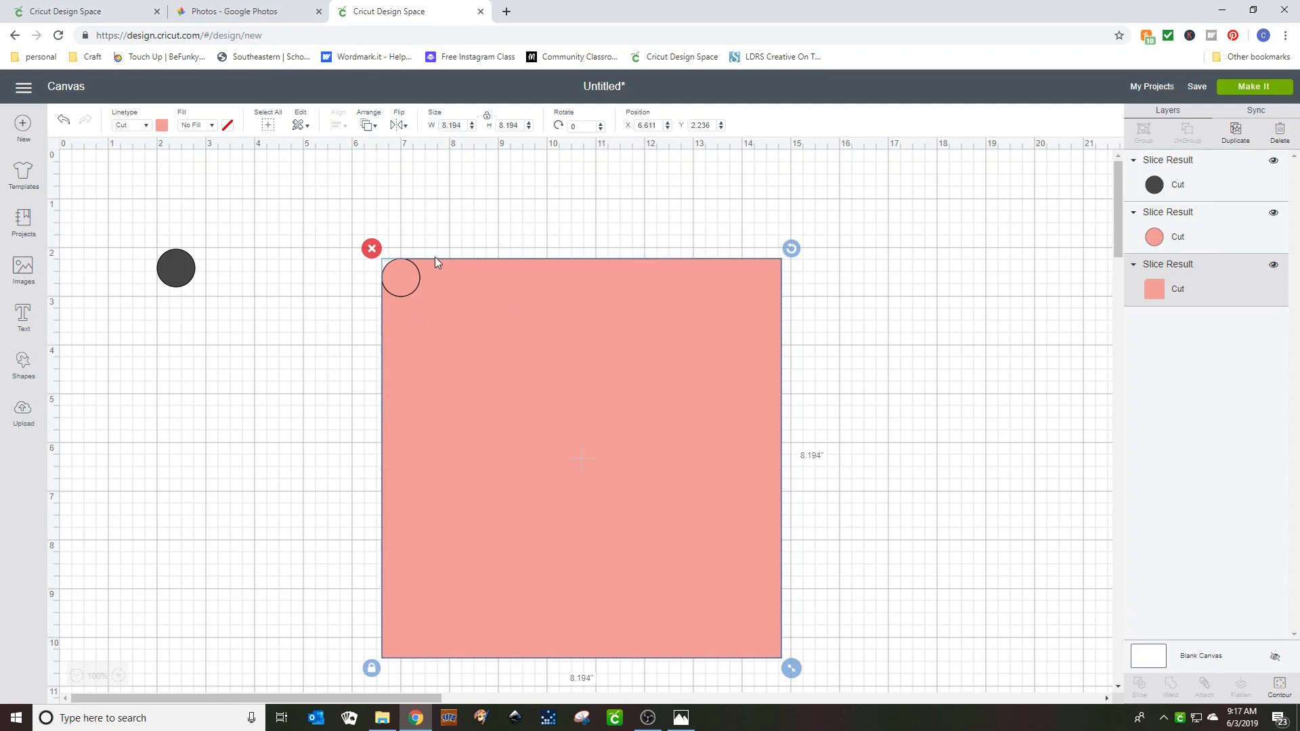
pyautogui.moveTo(639, 284)
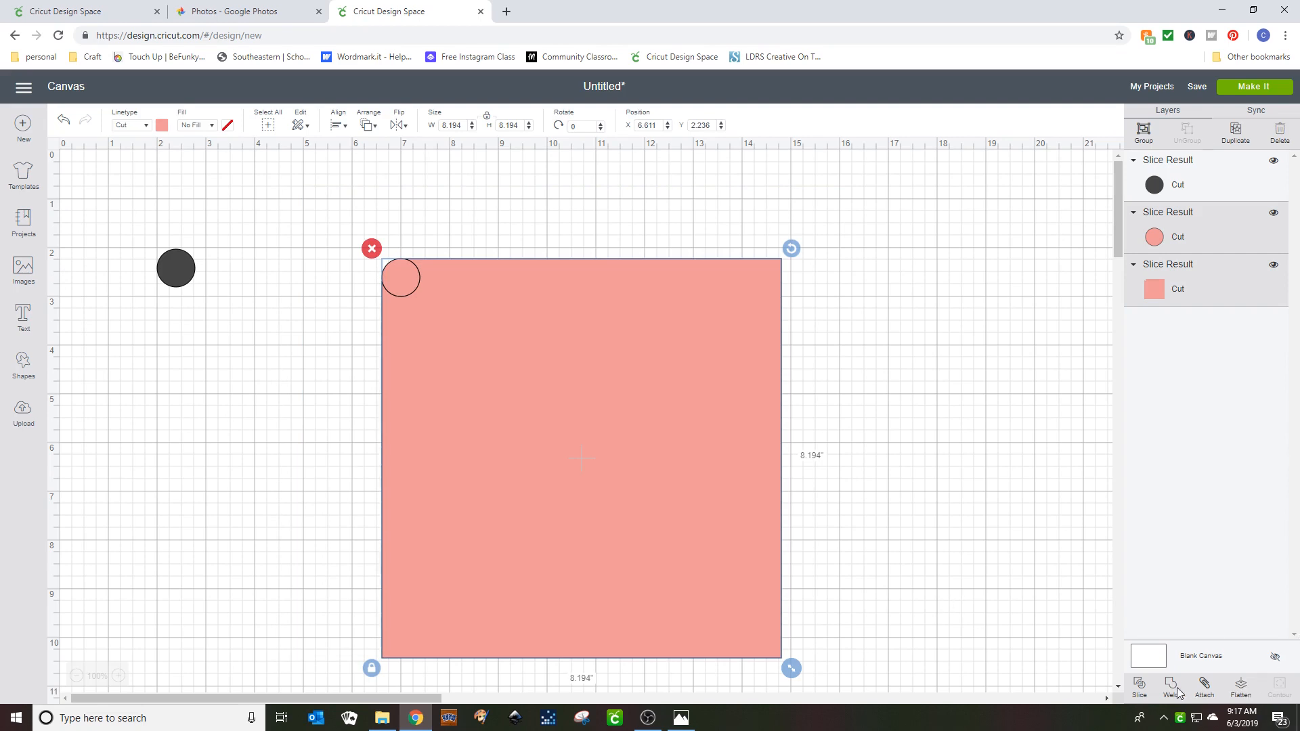
pyautogui.click(1172, 686)
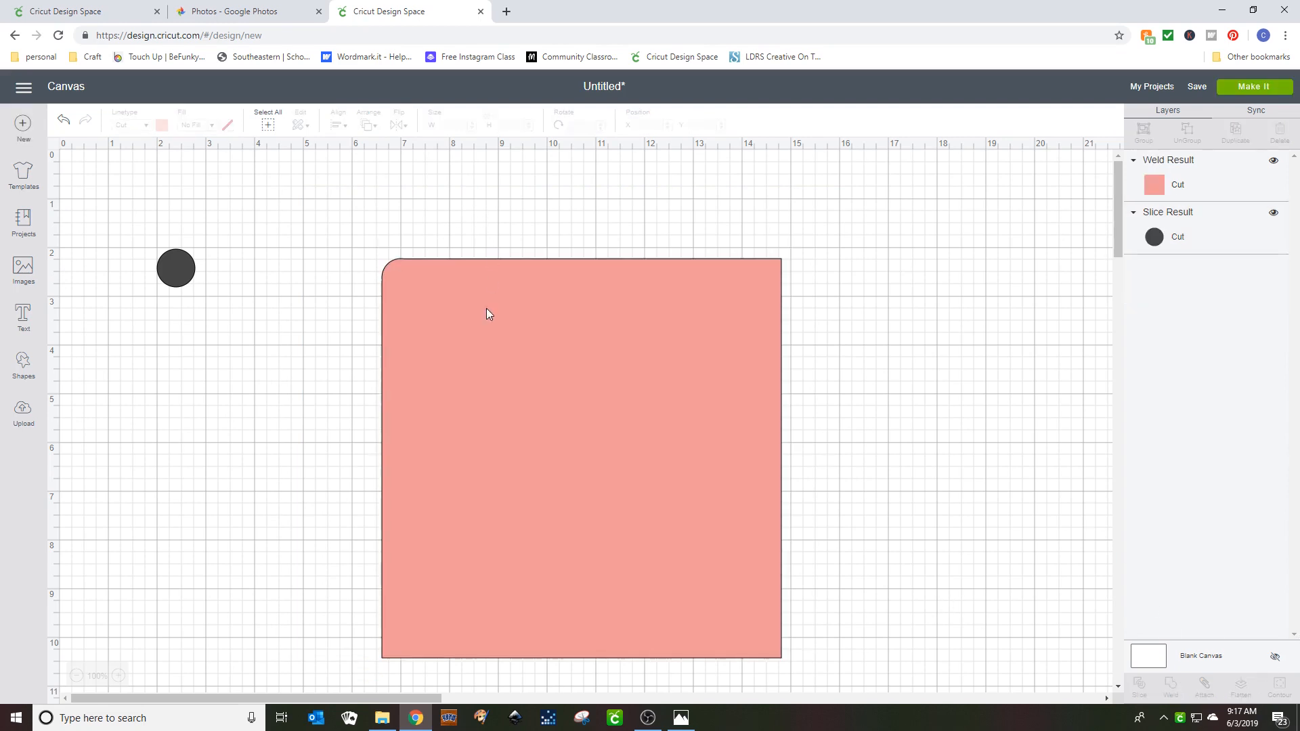
# Move the spare dark circle onto the square's top-right corner and bring it forward.
pyautogui.click(175, 269)
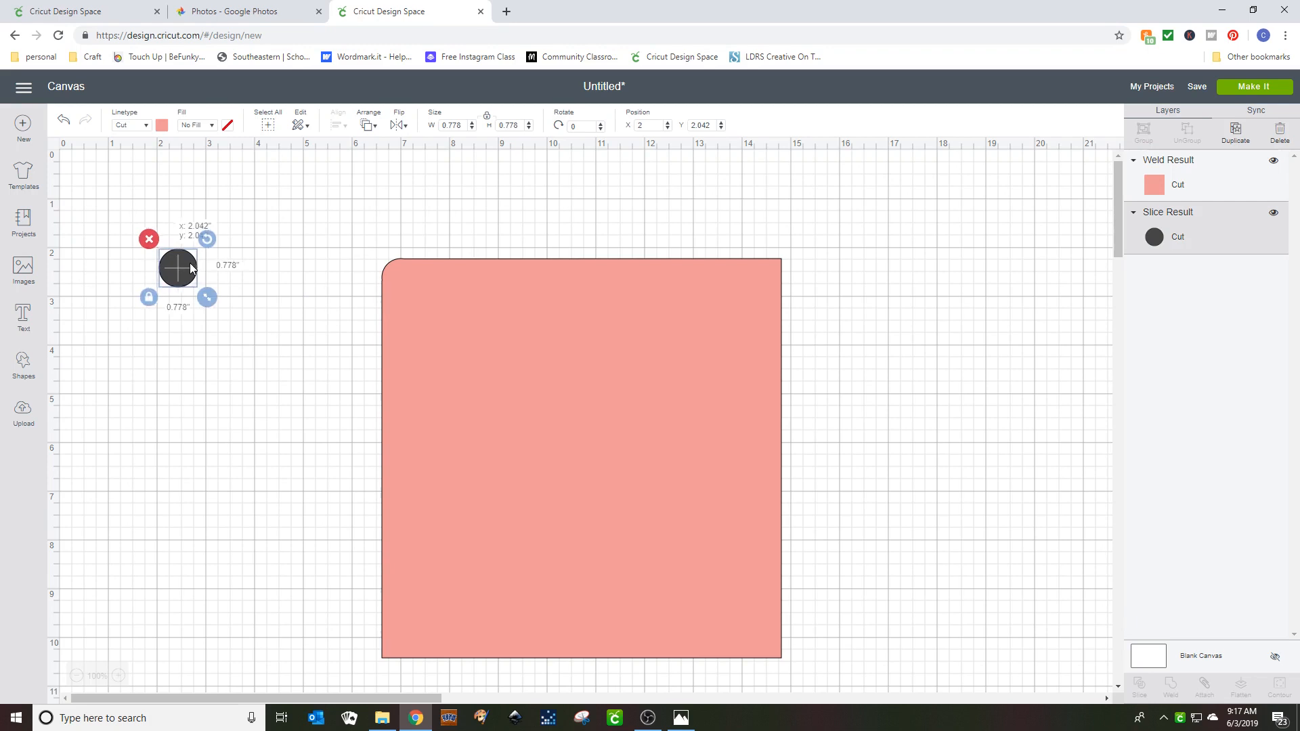
pyautogui.moveTo(177, 267); pyautogui.dragTo(224, 292)
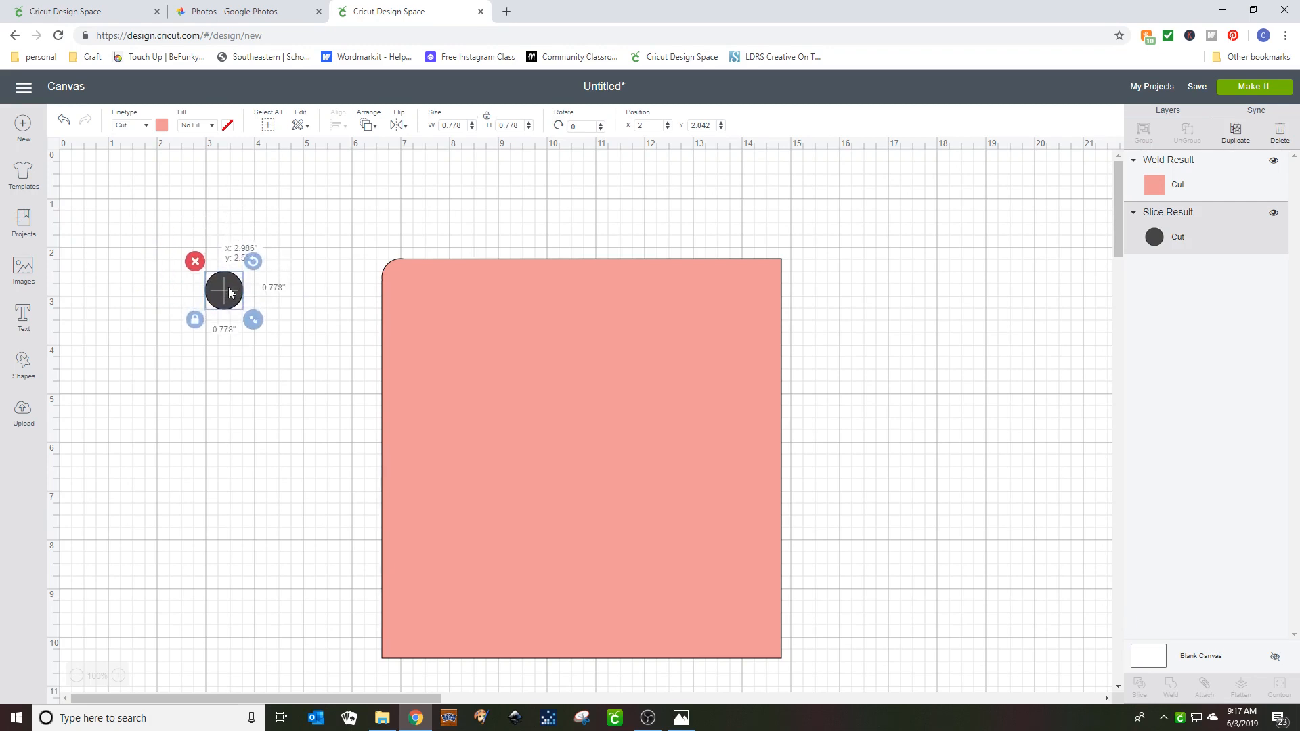
pyautogui.moveTo(224, 292); pyautogui.dragTo(679, 301)
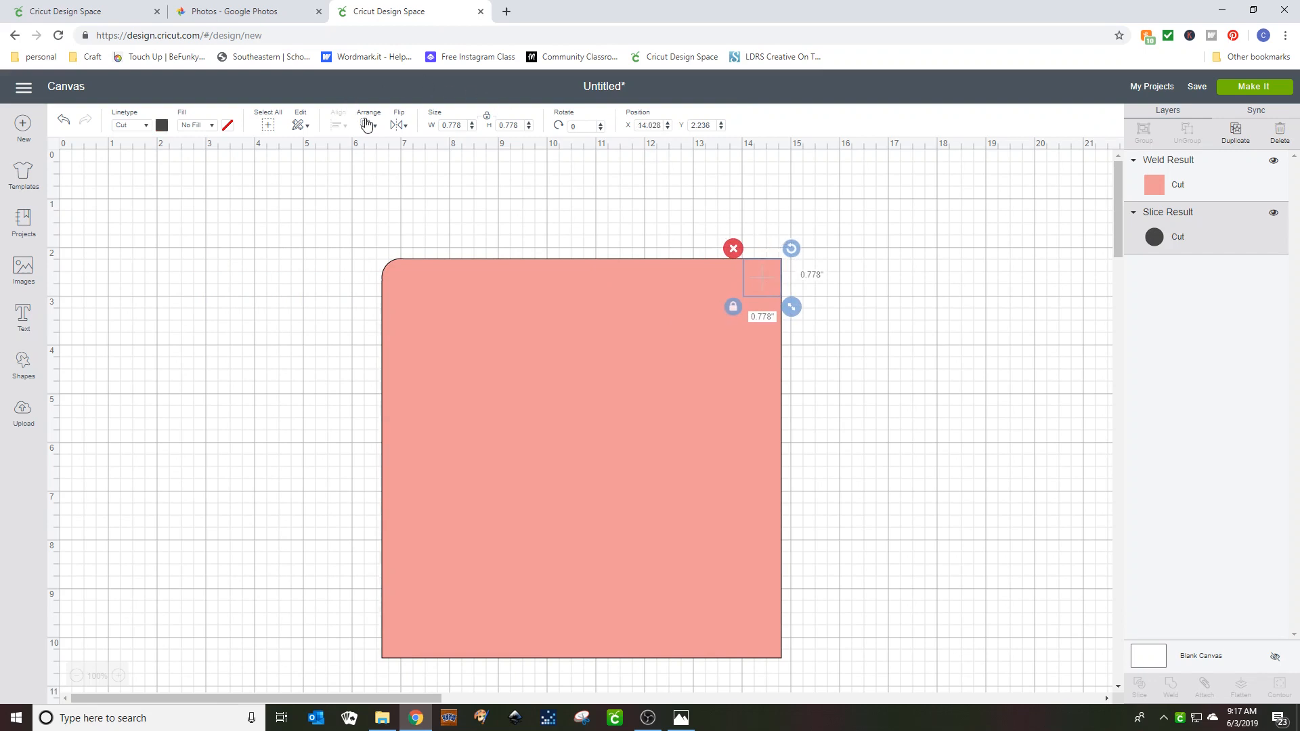
pyautogui.click(335, 124)
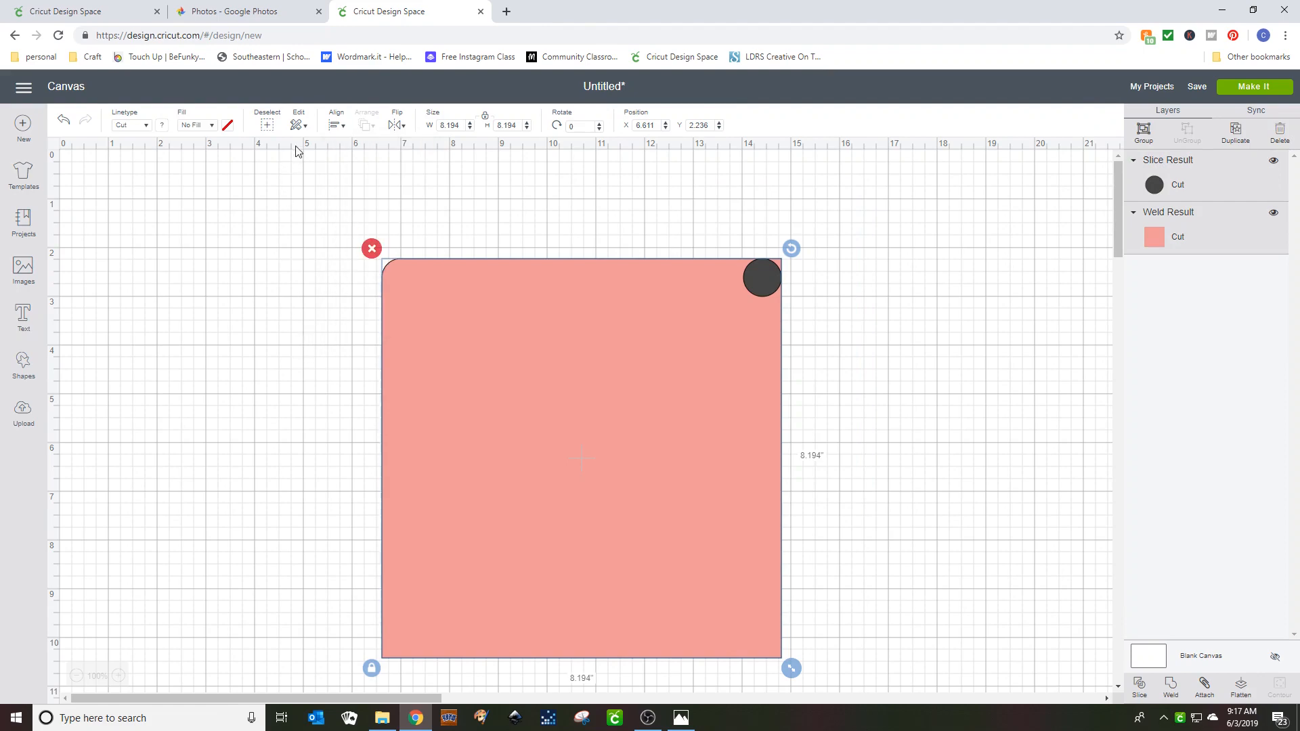
# Slice the circle from the top-right corner, hide the scrap with Contour, and weld.
pyautogui.click(335, 124)
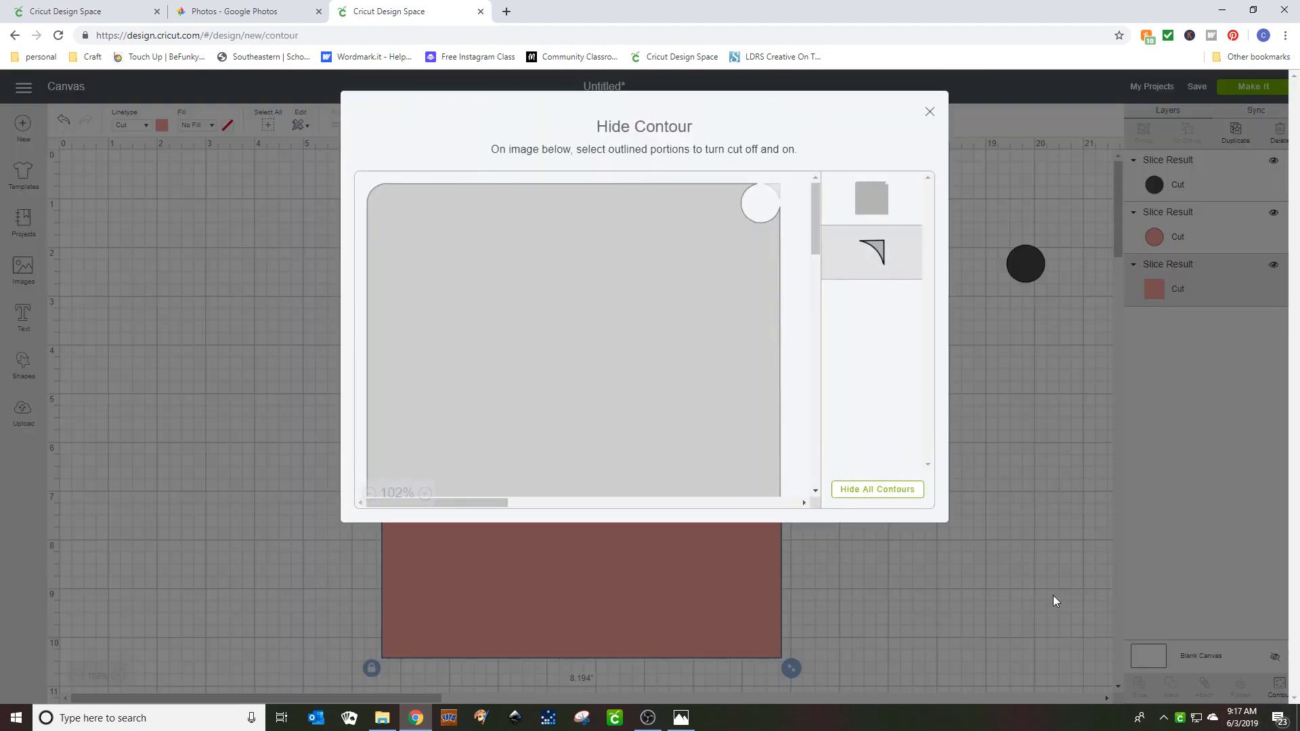
pyautogui.click(930, 111)
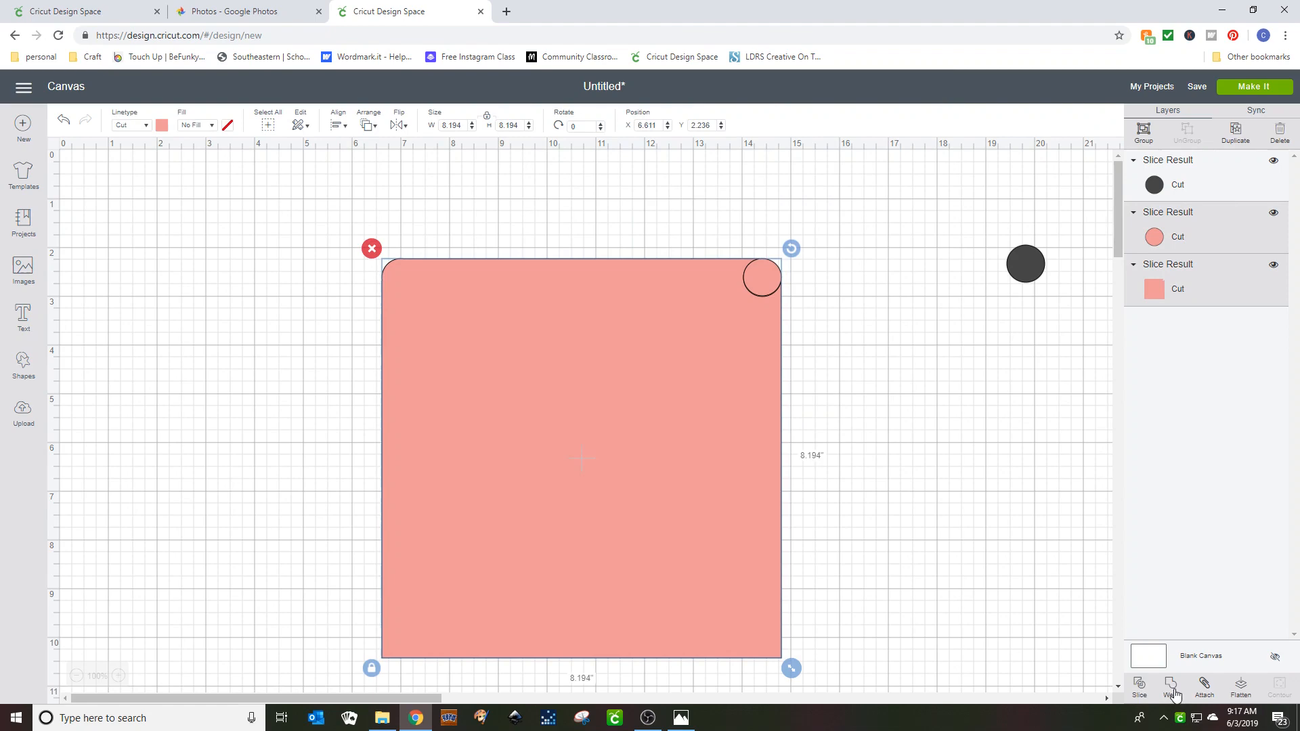
pyautogui.click(1171, 688)
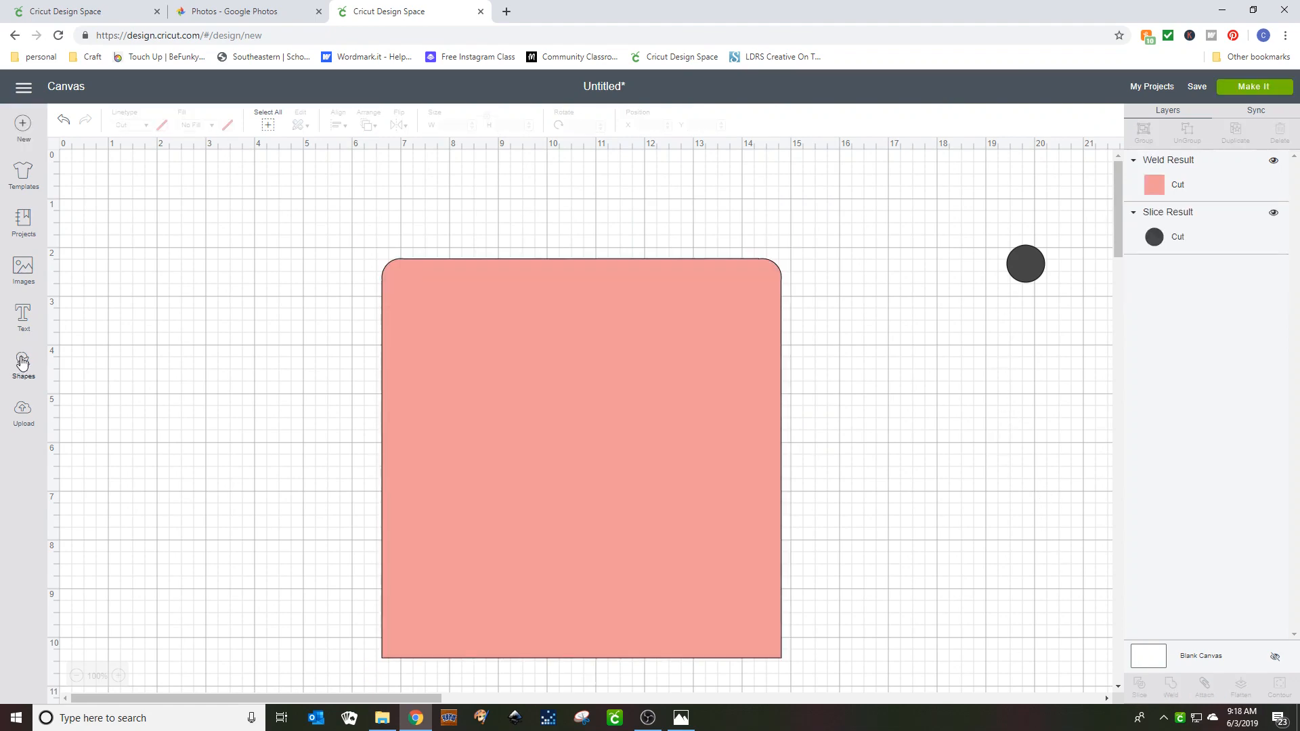
# Add a Triangle, rotate it to point left, and centre it on the square's left edge.
pyautogui.click(22, 360)
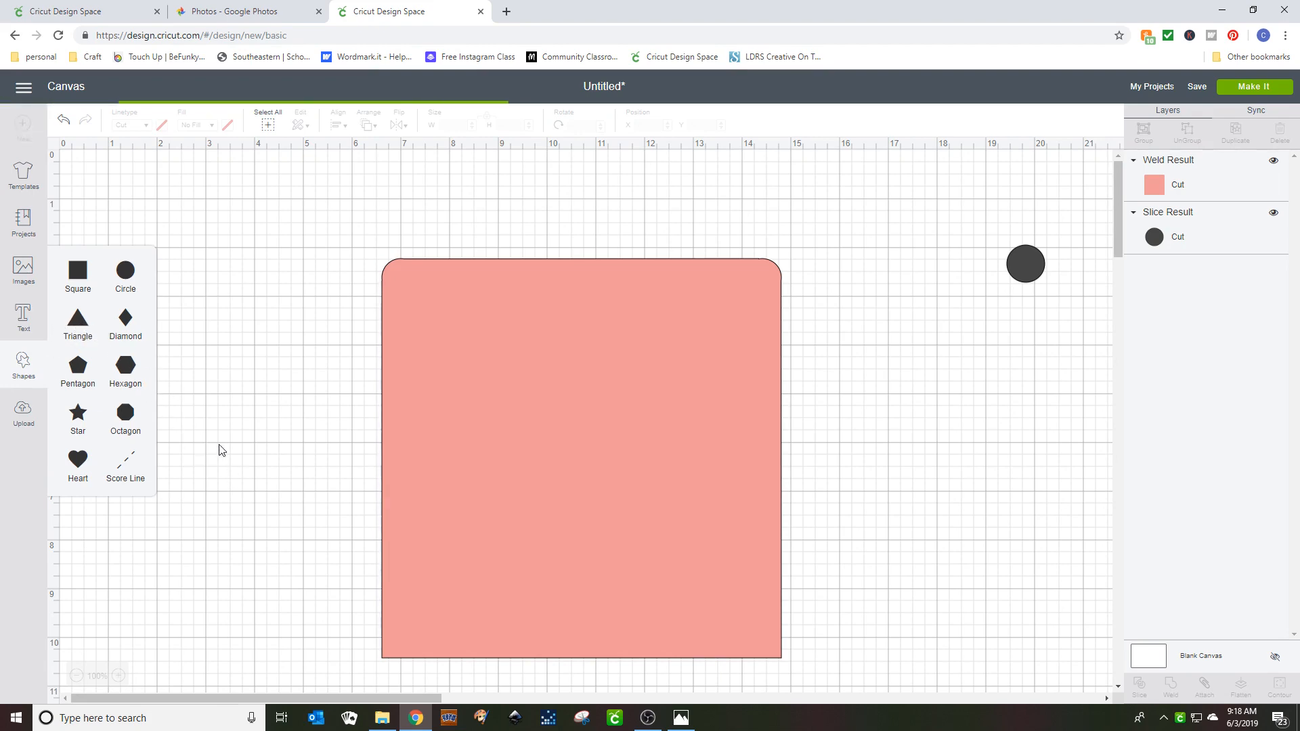
pyautogui.click(77, 317)
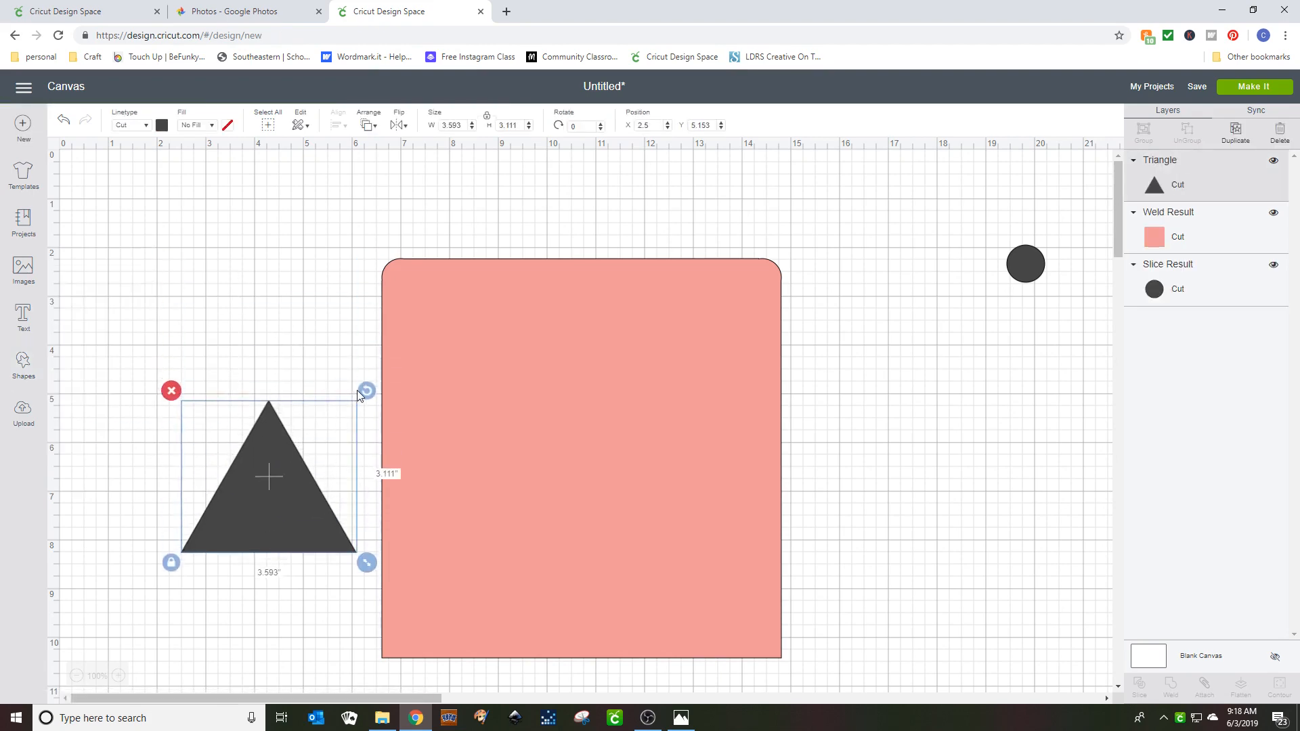
pyautogui.moveTo(365, 391); pyautogui.dragTo(398, 457)
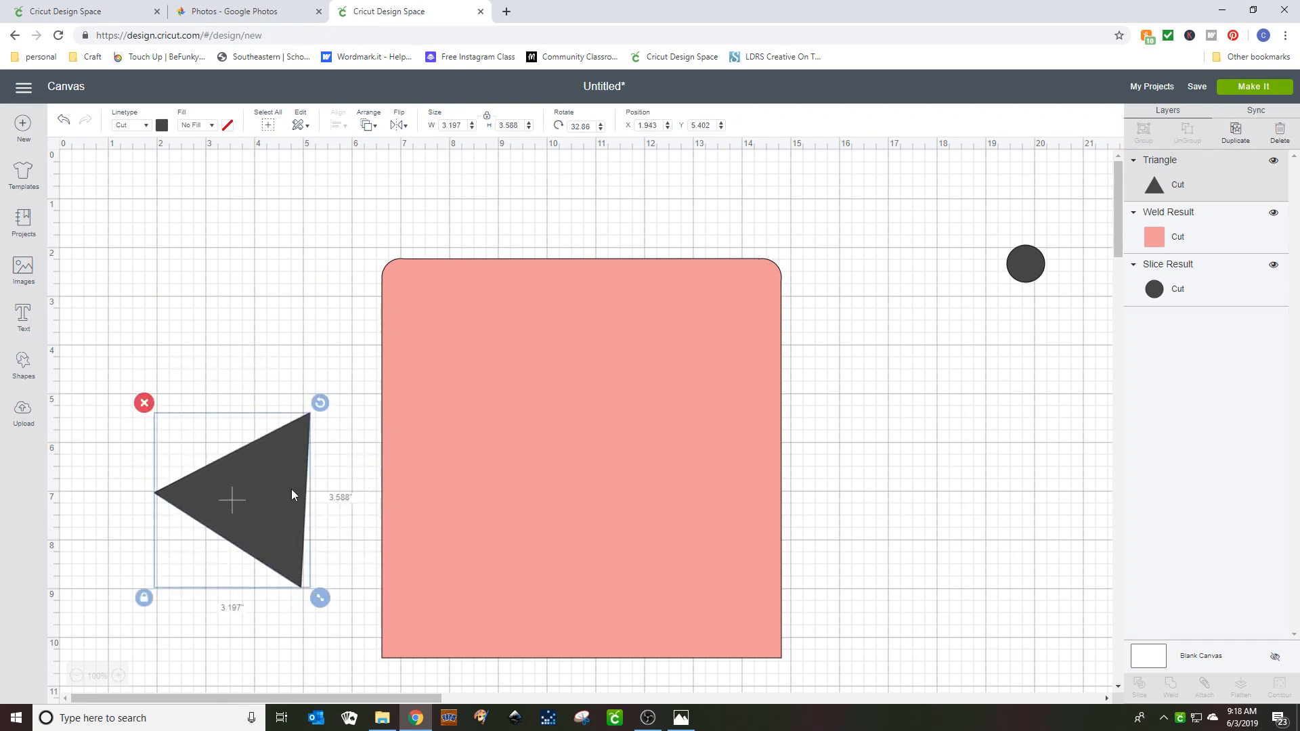
pyautogui.moveTo(231, 499); pyautogui.dragTo(318, 570)
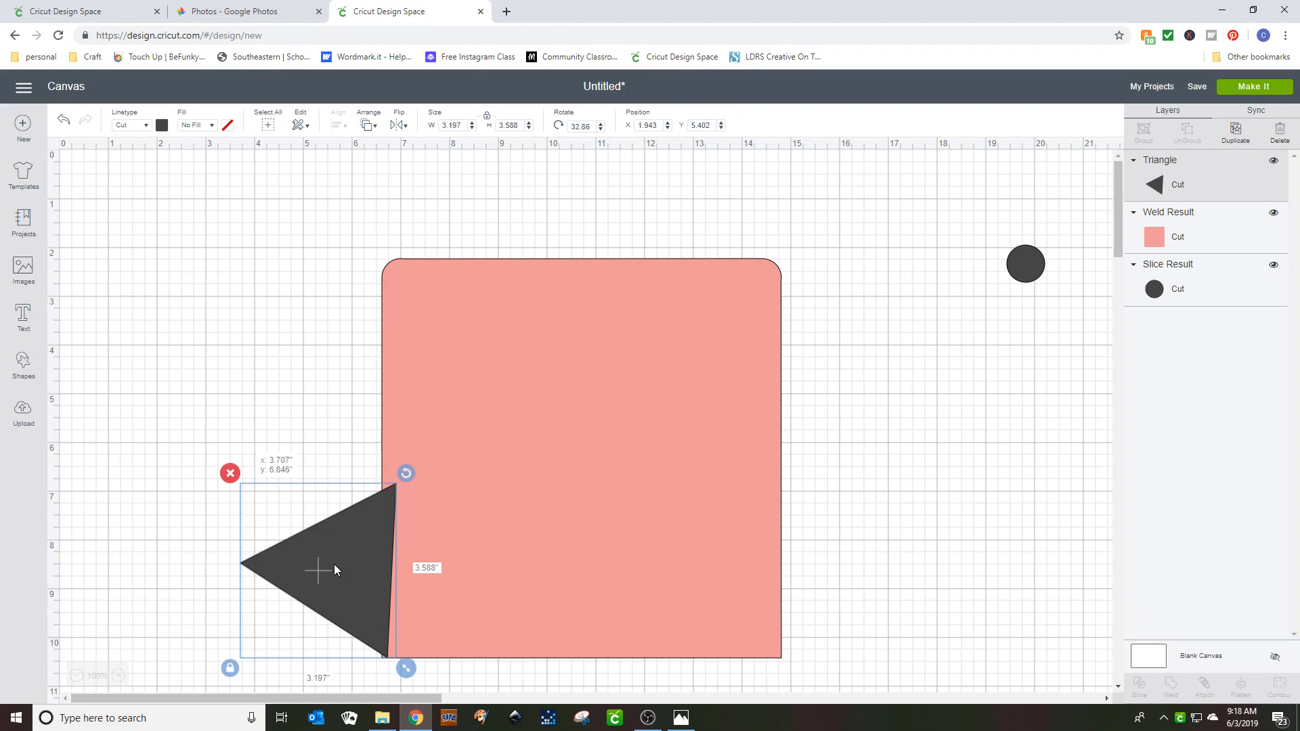
pyautogui.moveTo(323, 572); pyautogui.dragTo(319, 461)
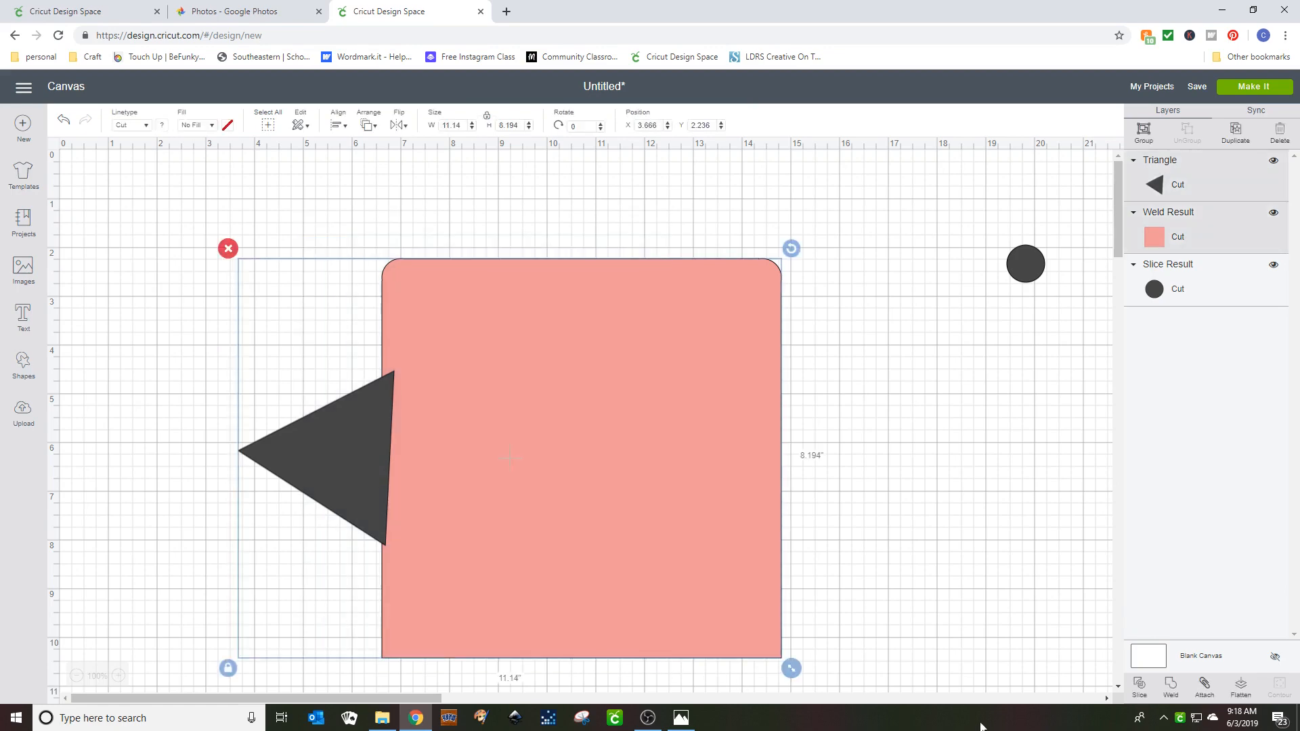
pyautogui.moveTo(1170, 688)
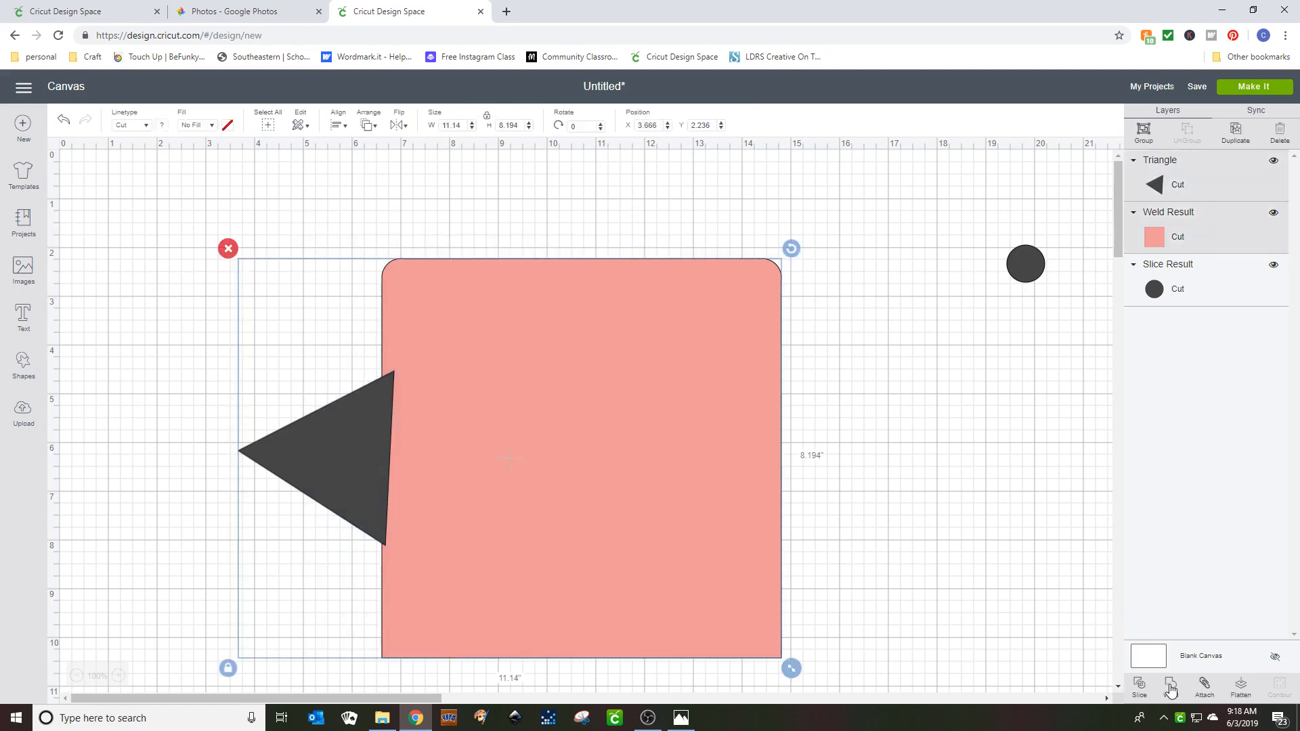
# Weld the triangle into the square and bring the small circle to the front.
pyautogui.click(1172, 687)
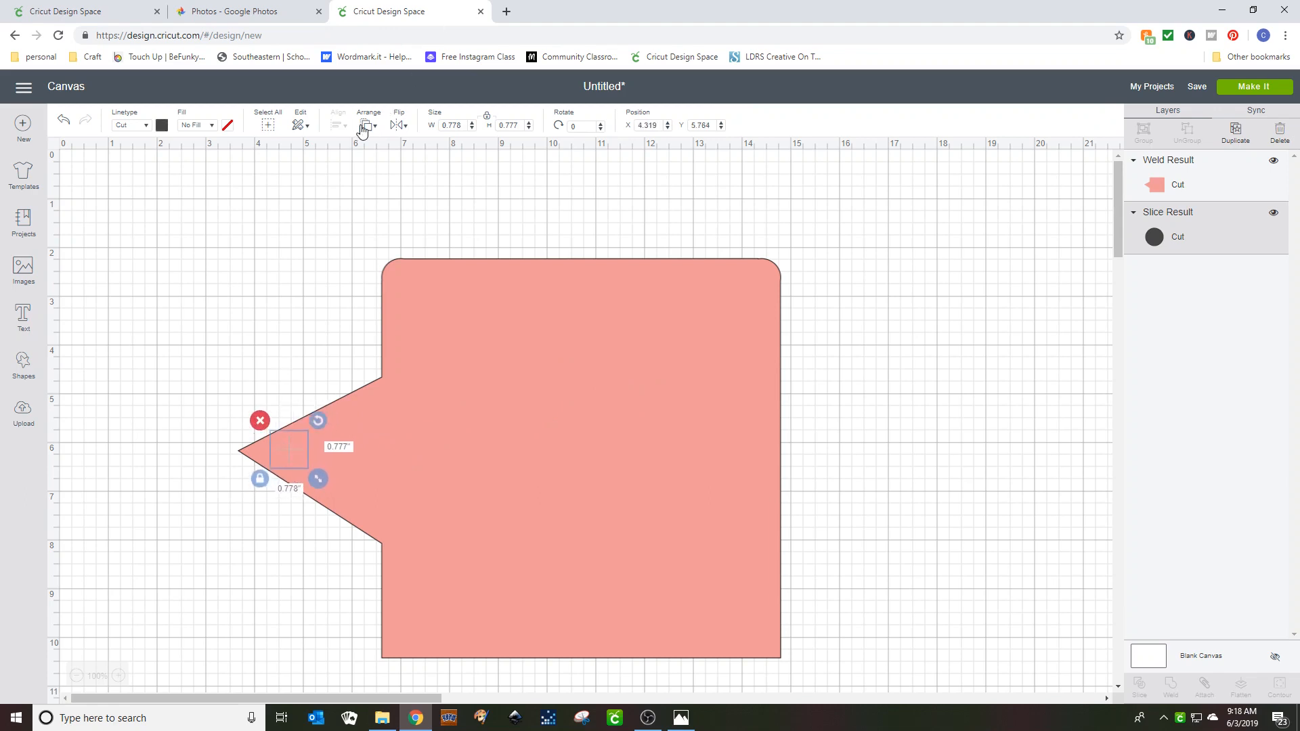
pyautogui.click(368, 125)
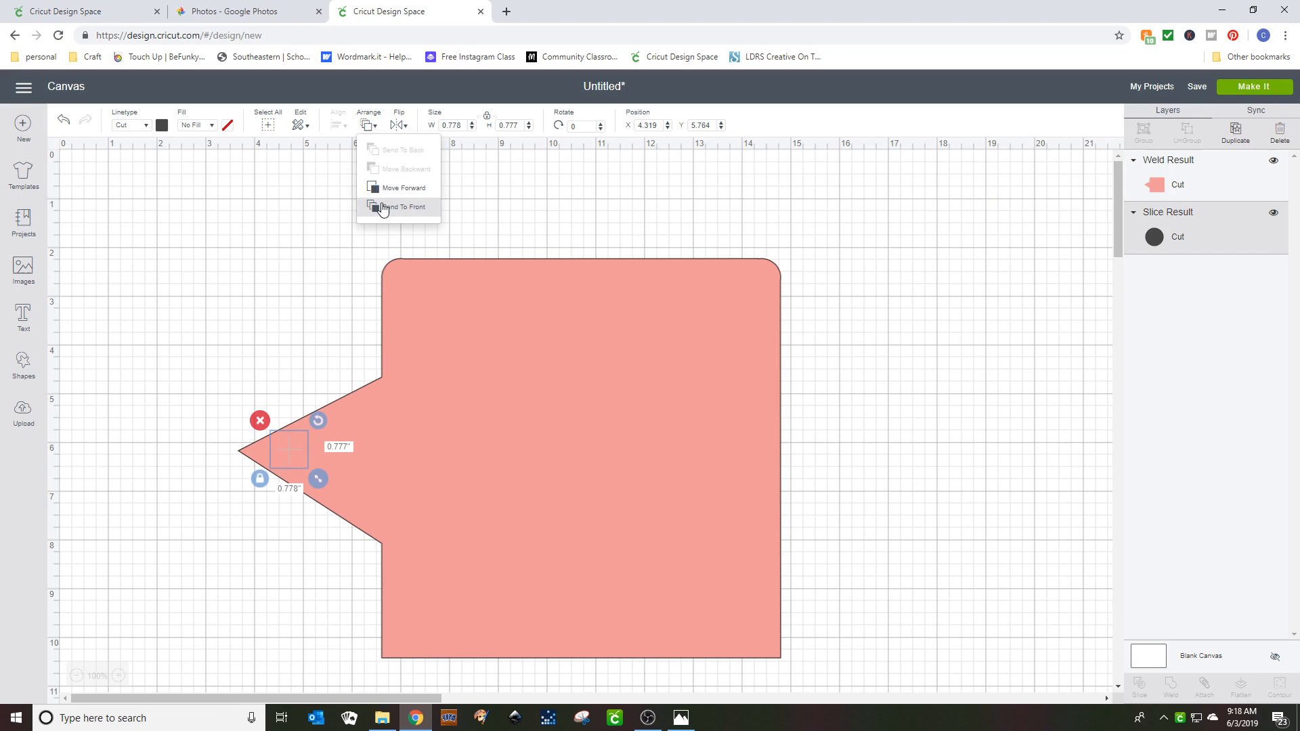
pyautogui.click(399, 206)
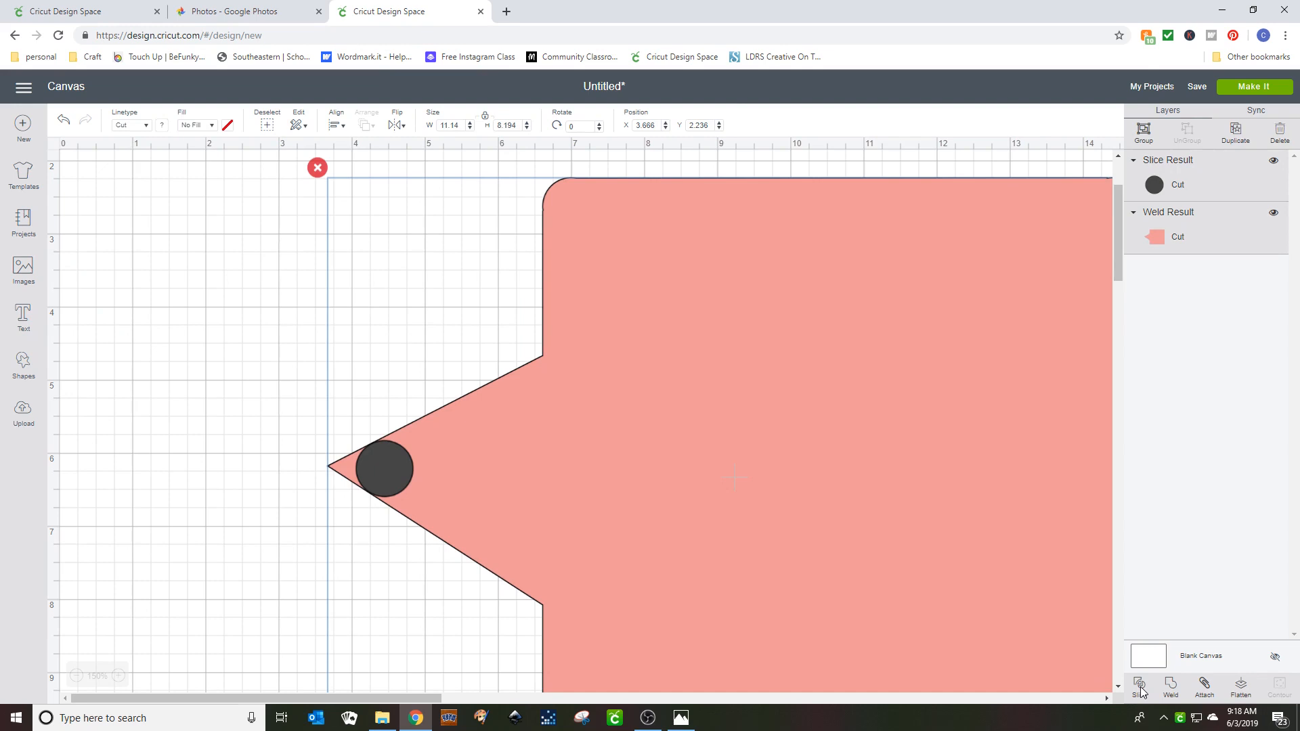
# Slice the circle from the triangle's tip, hide the tip scrap with Contour, and weld.
pyautogui.click(1140, 687)
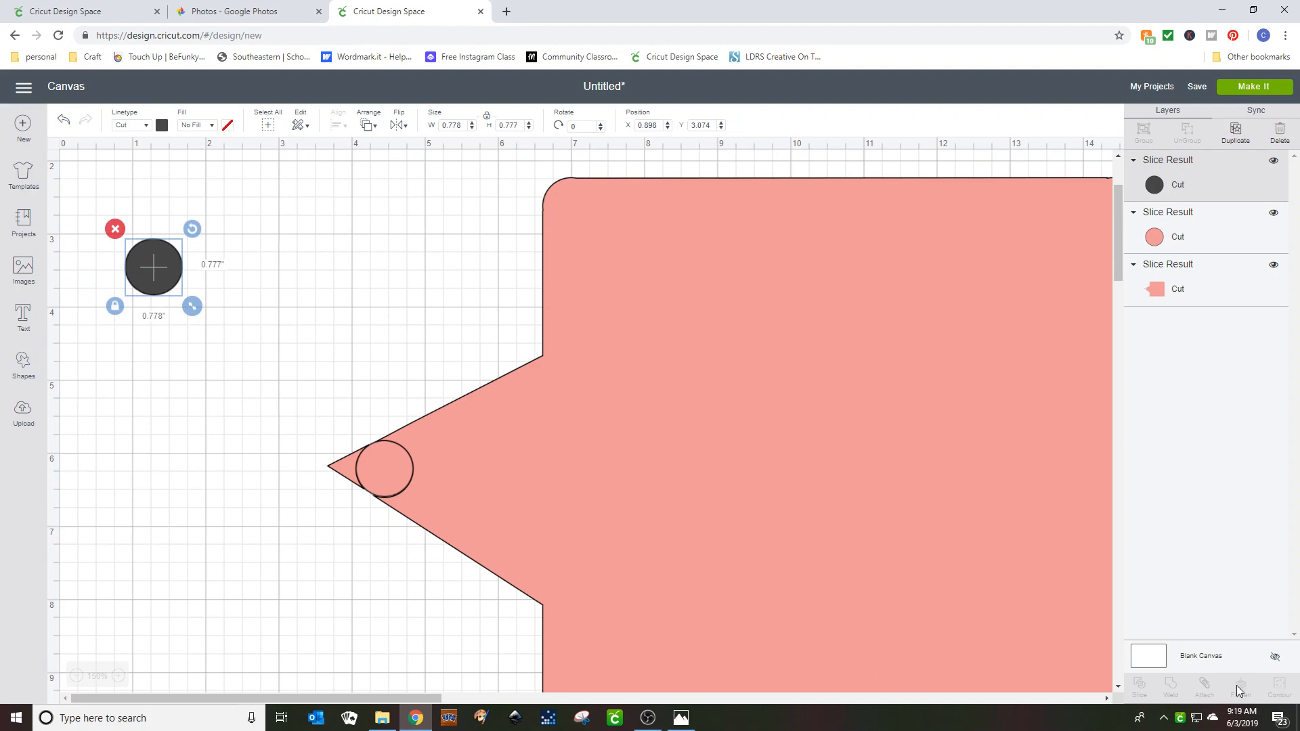
pyautogui.click(1279, 686)
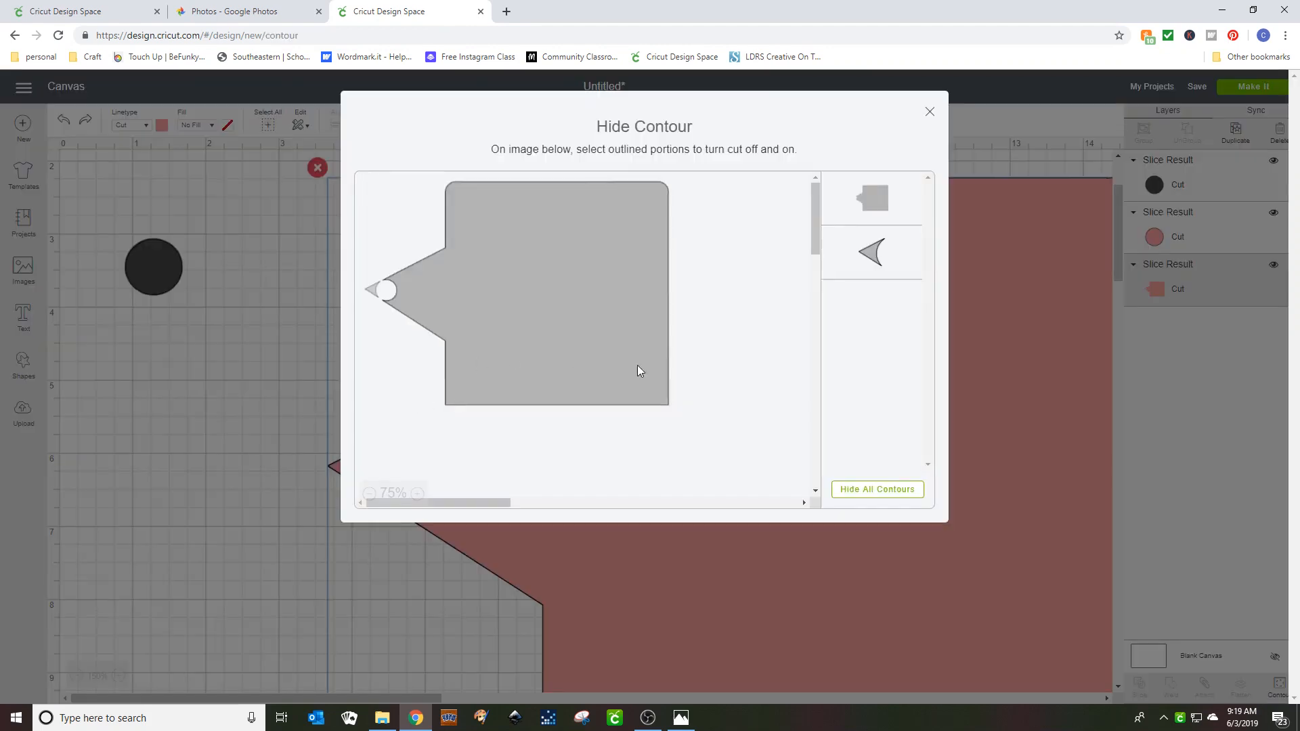
pyautogui.click(871, 253)
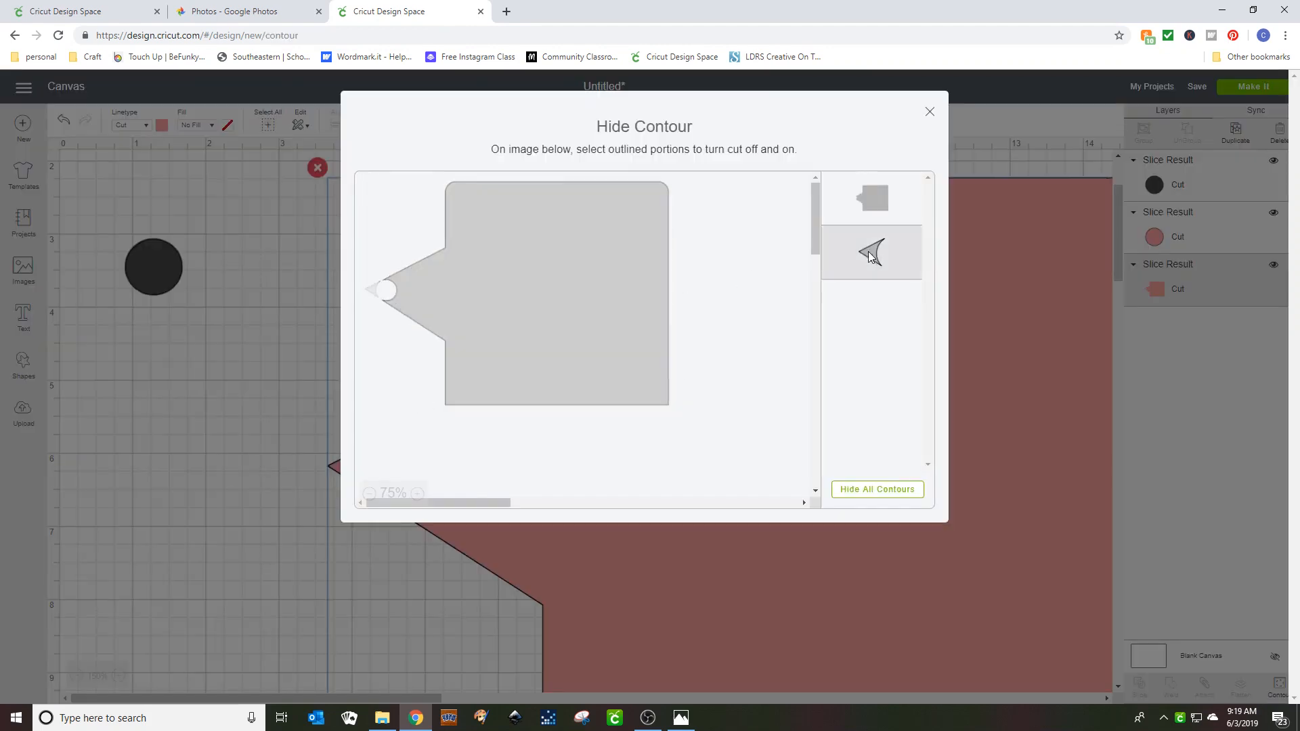
pyautogui.click(871, 253)
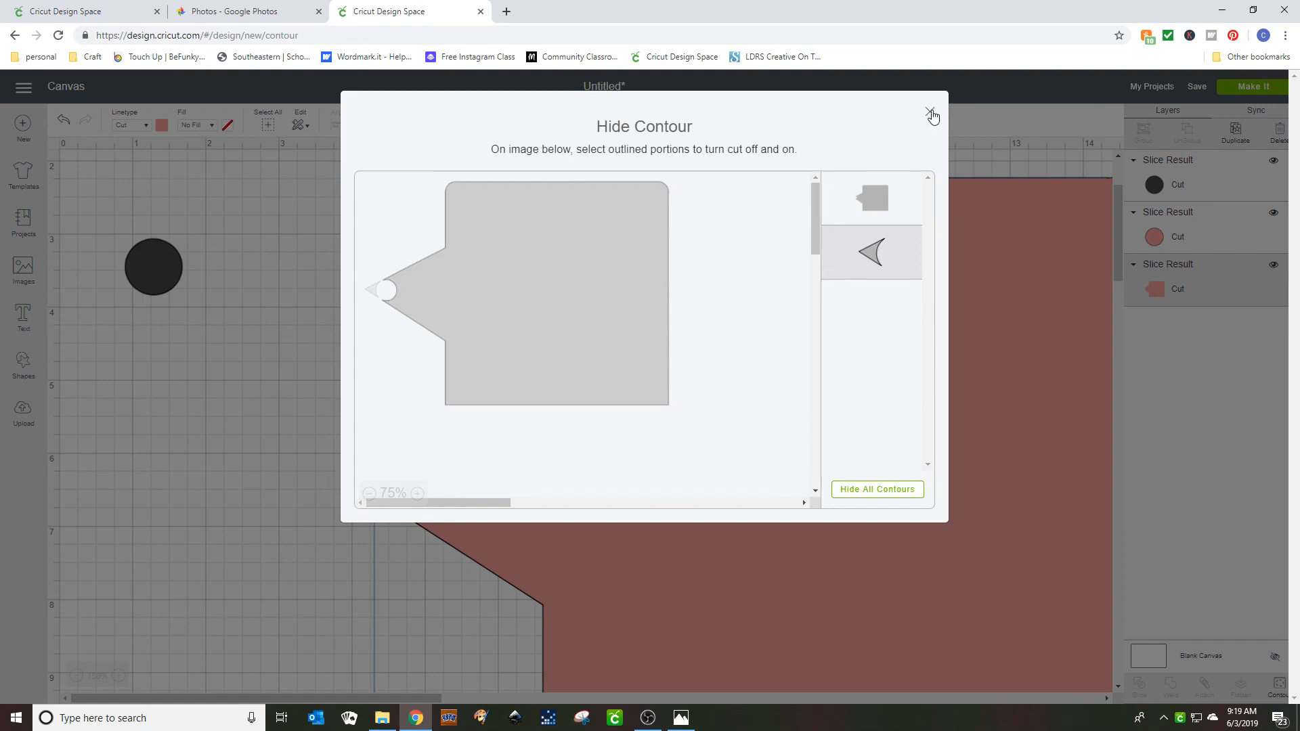
pyautogui.click(930, 113)
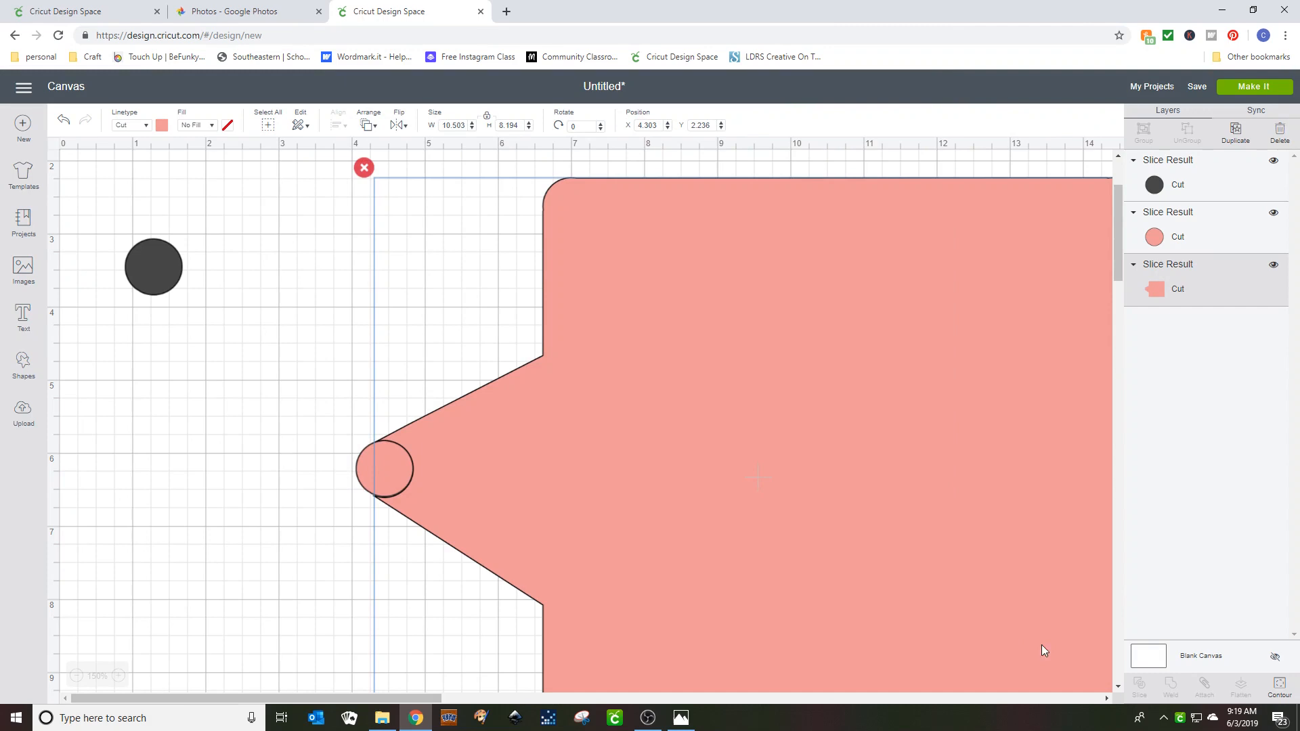
pyautogui.click(645, 616)
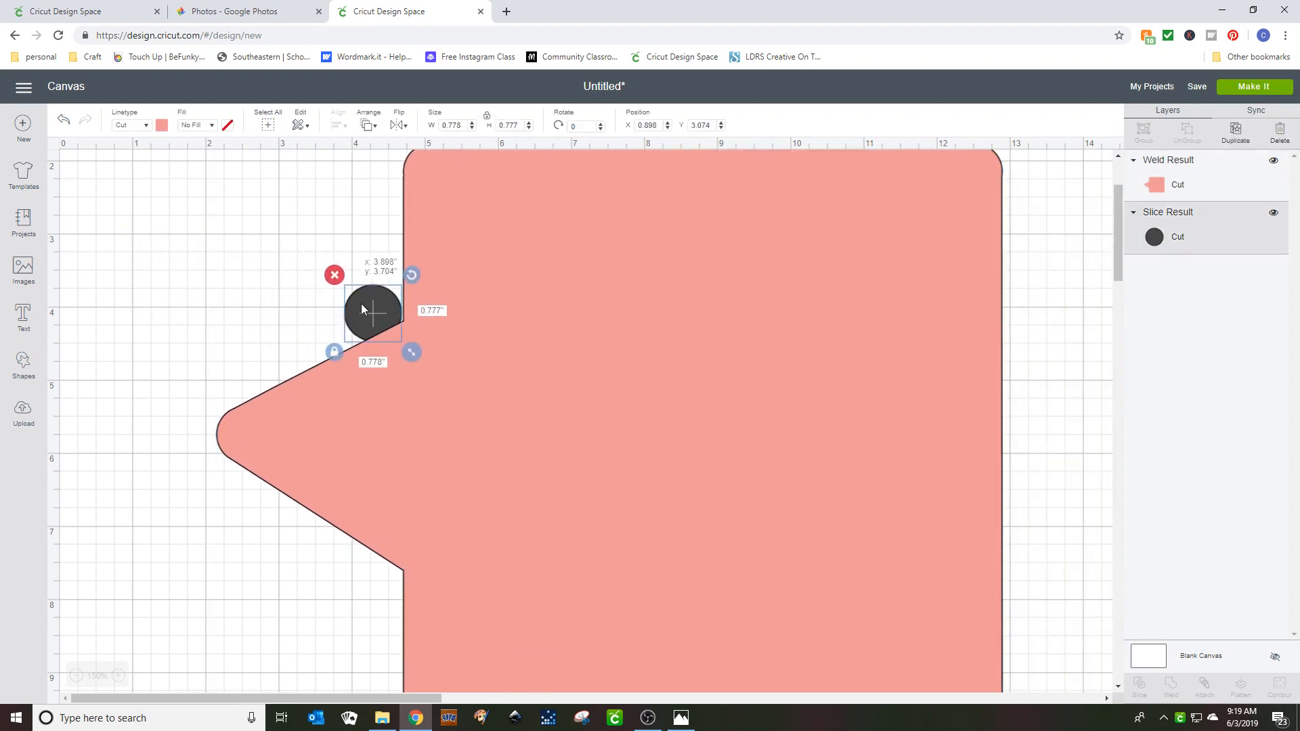
# Drag the leftover dark circle to the empty canvas upper left of the shape.
pyautogui.moveTo(373, 313); pyautogui.dragTo(377, 307)
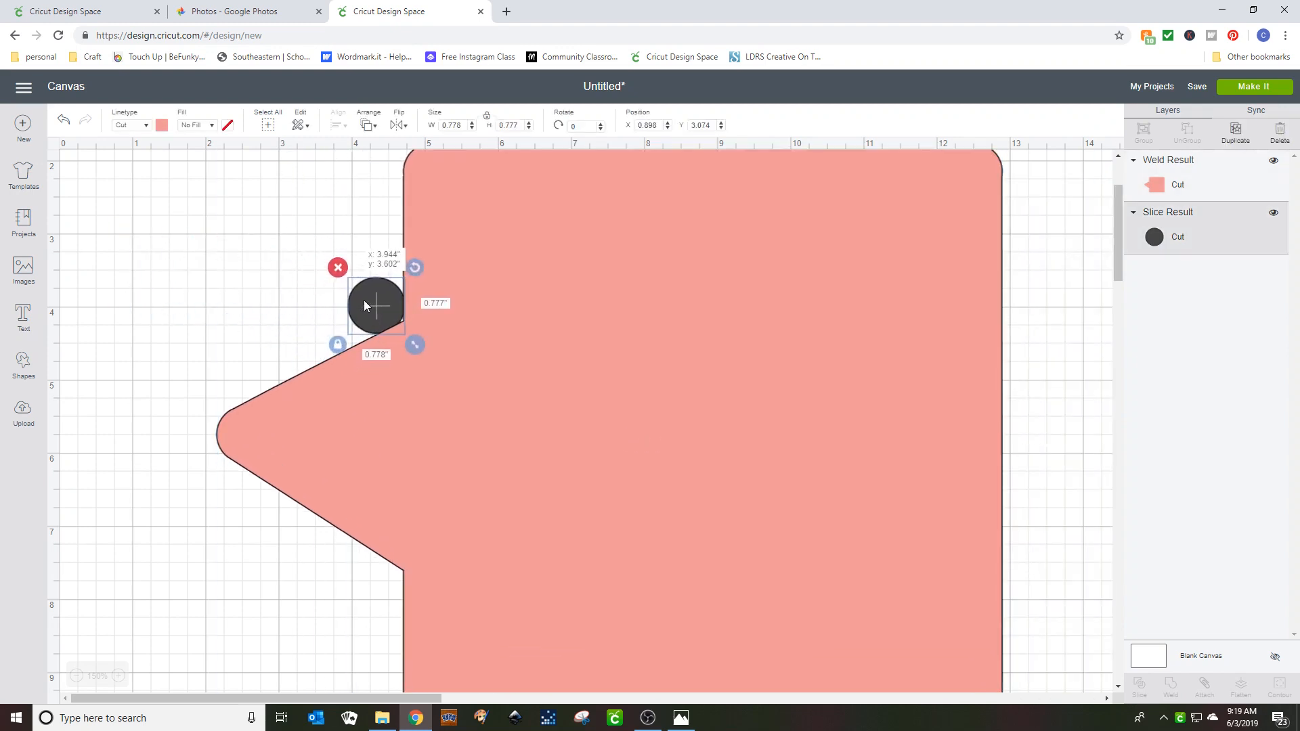
pyautogui.moveTo(375, 306); pyautogui.dragTo(290, 285)
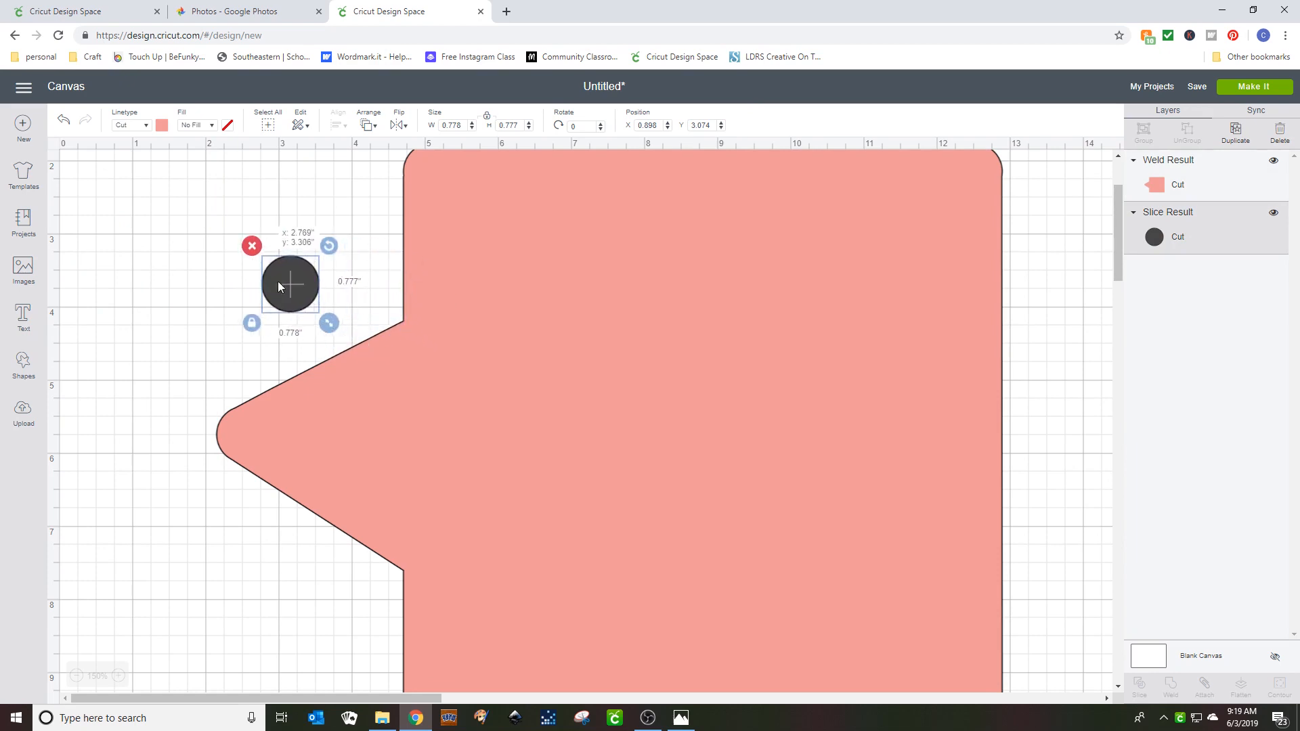
pyautogui.moveTo(289, 284); pyautogui.dragTo(235, 276)
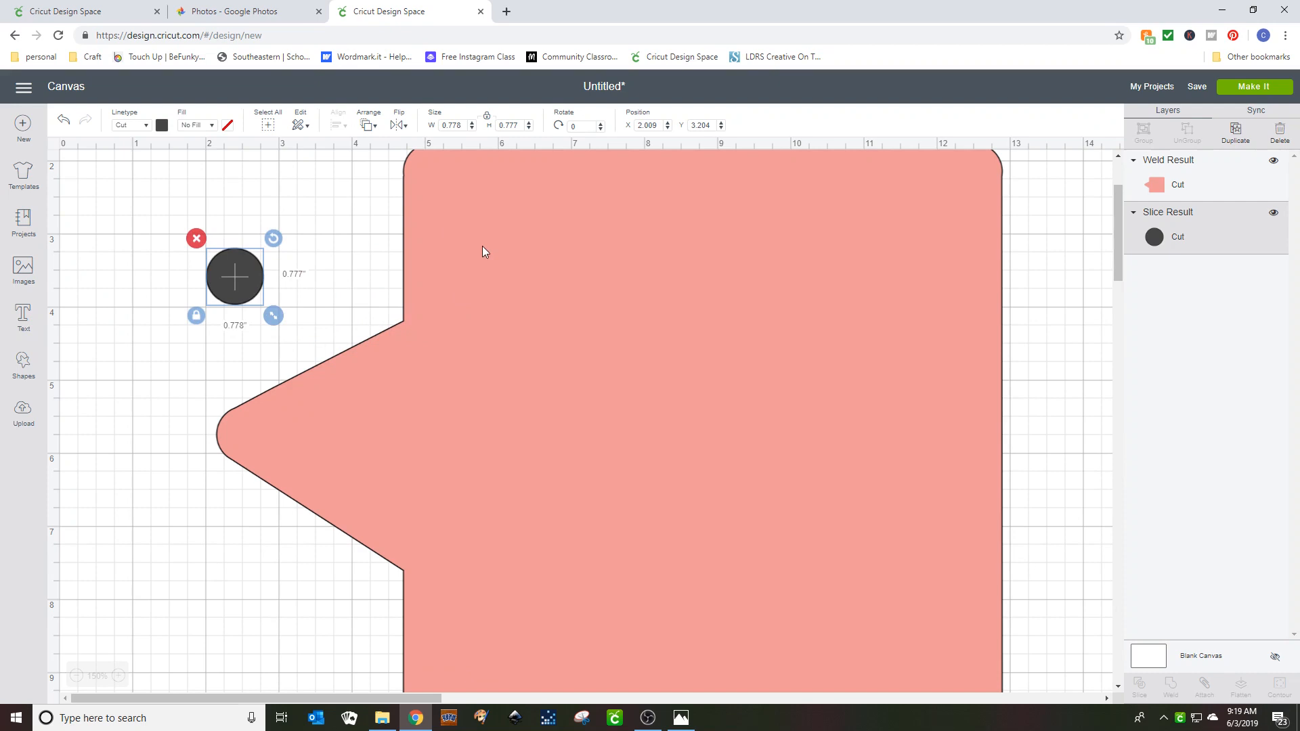
pyautogui.moveTo(610, 403)
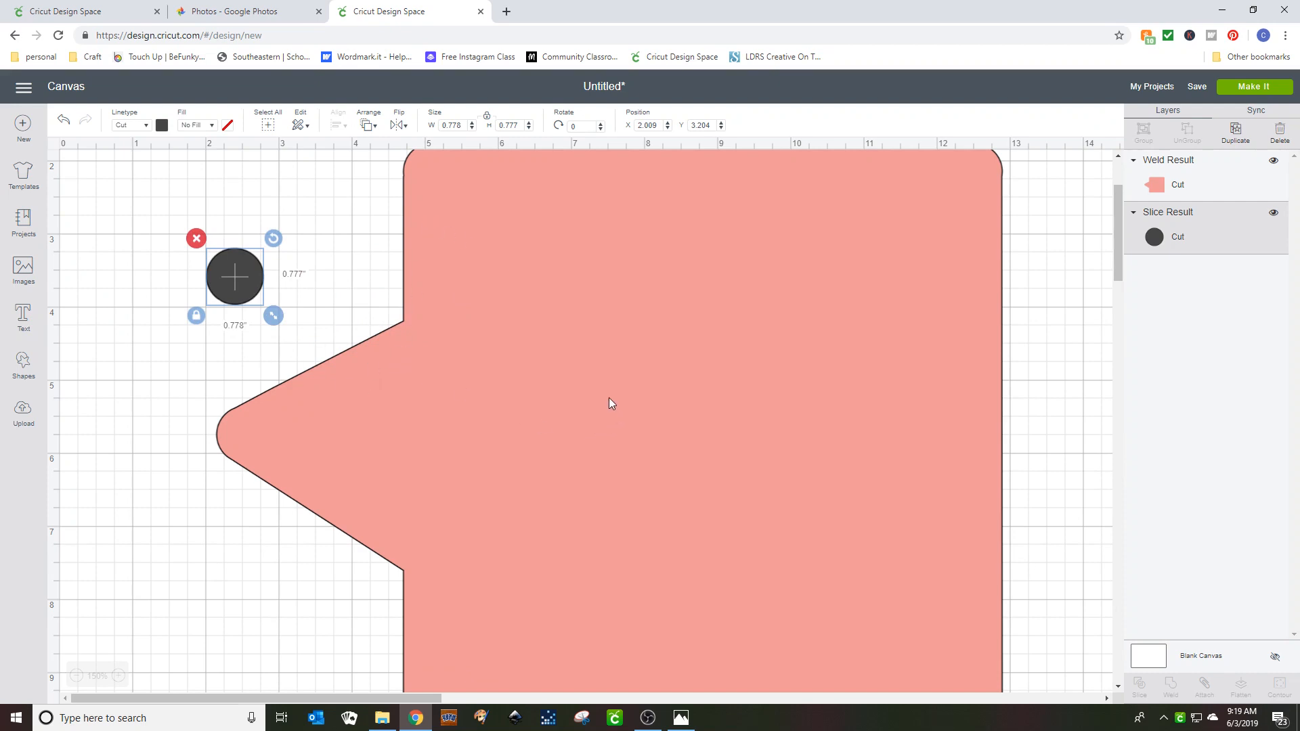
pyautogui.scroll(-3)
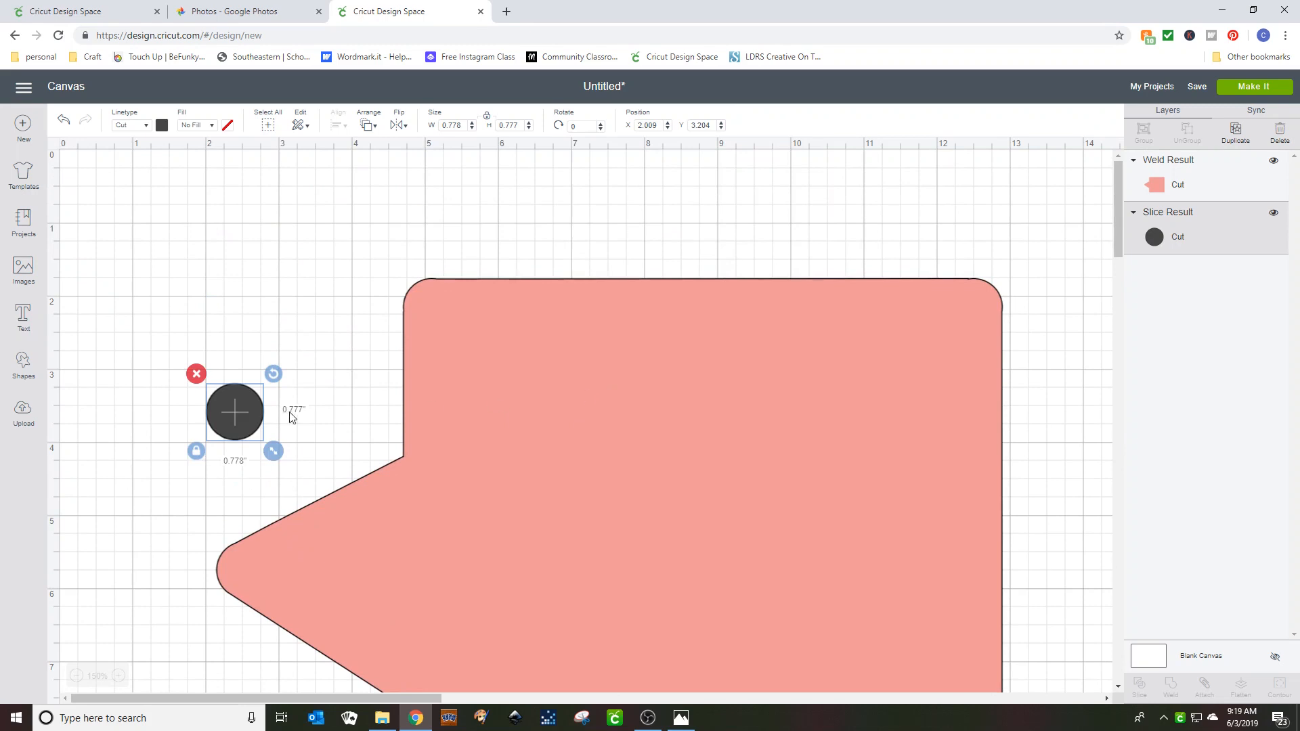
pyautogui.moveTo(235, 356)
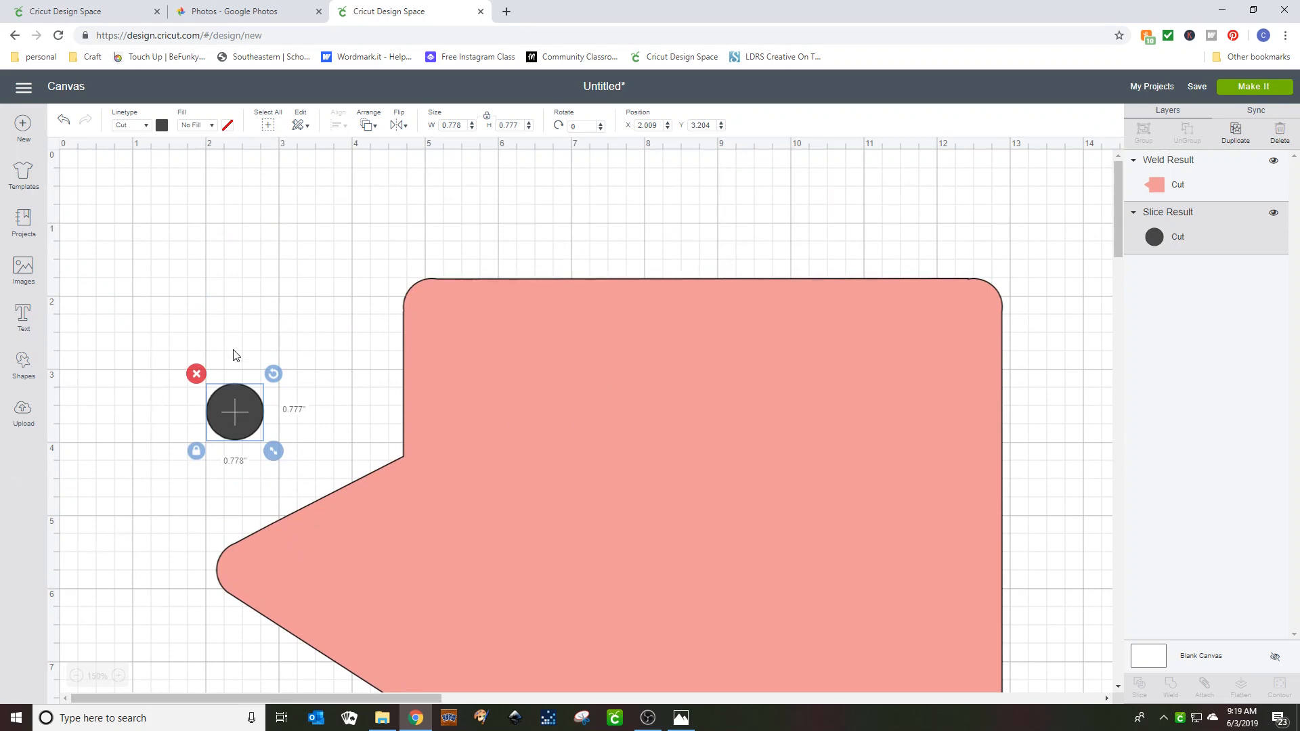
pyautogui.moveTo(648, 719)
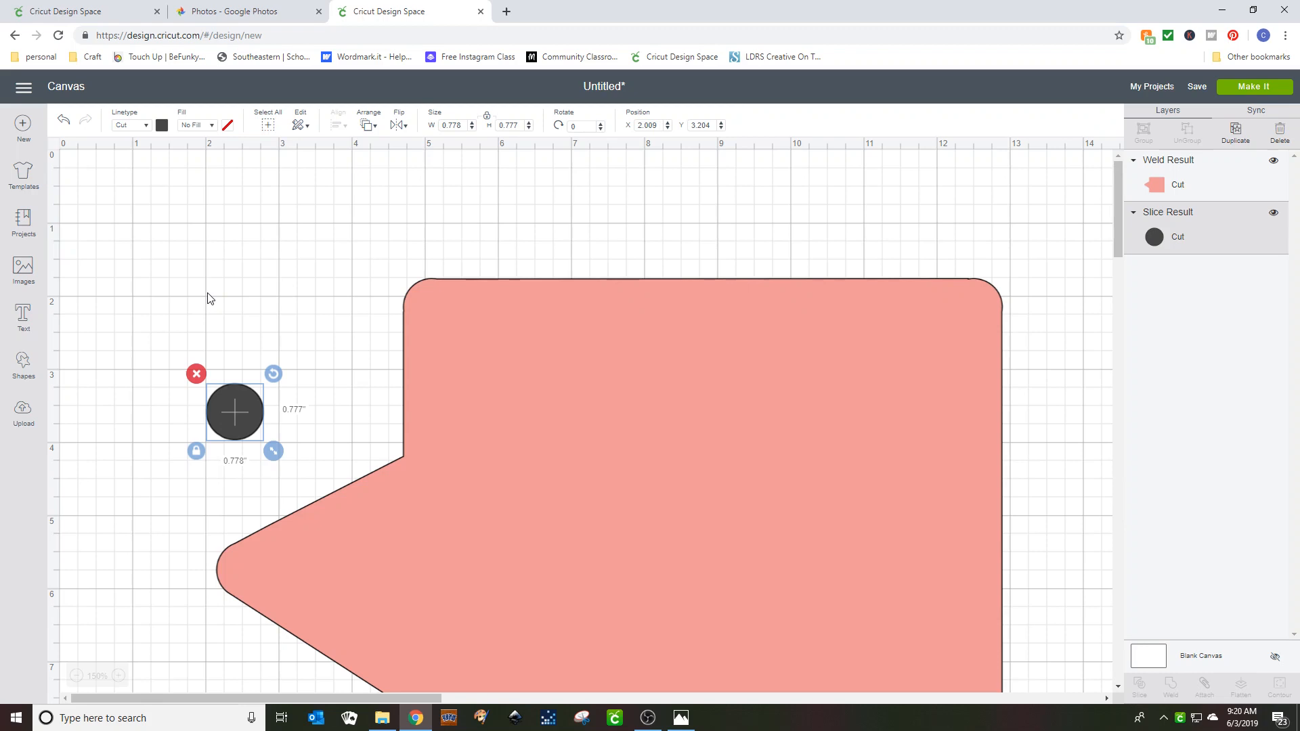
pyautogui.moveTo(115, 414)
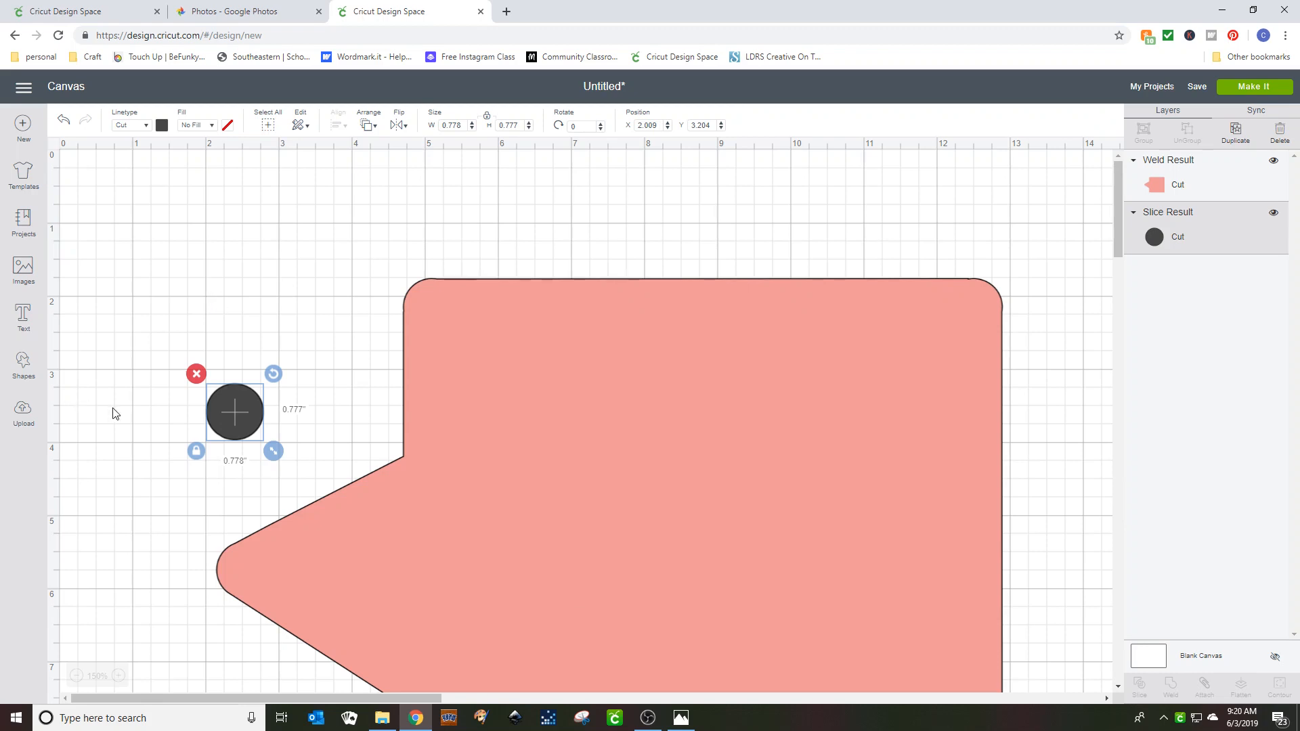